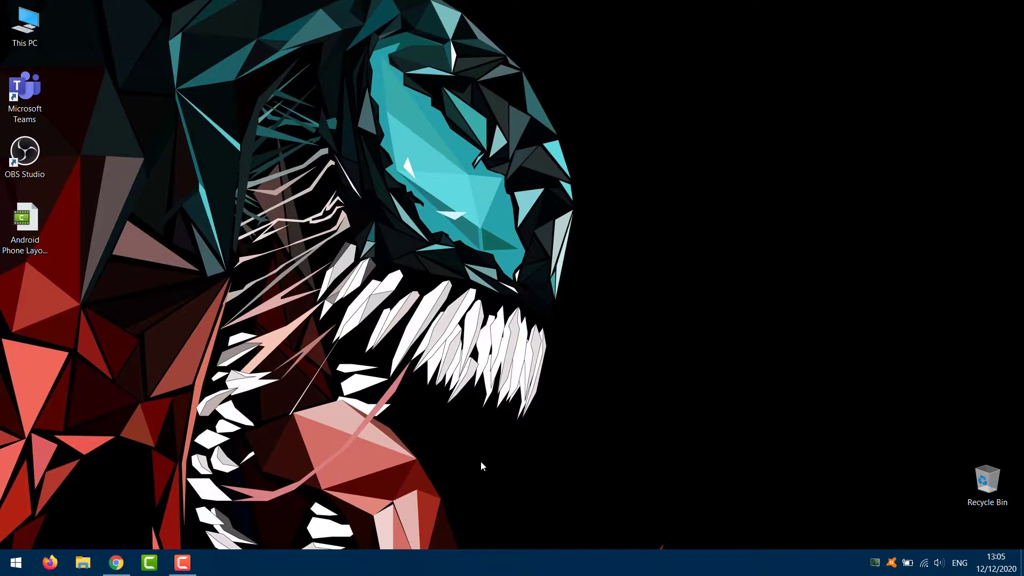
pyautogui.moveTo(487, 474)
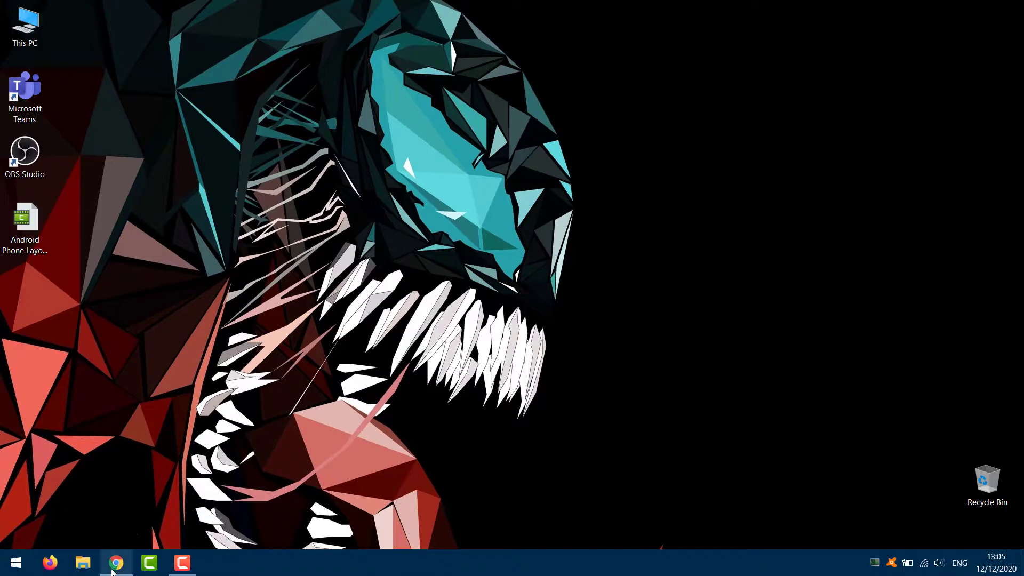
# - Download the Windows platform-tools zip from the XDA ADB article in Chrome
pyautogui.click(116, 563)
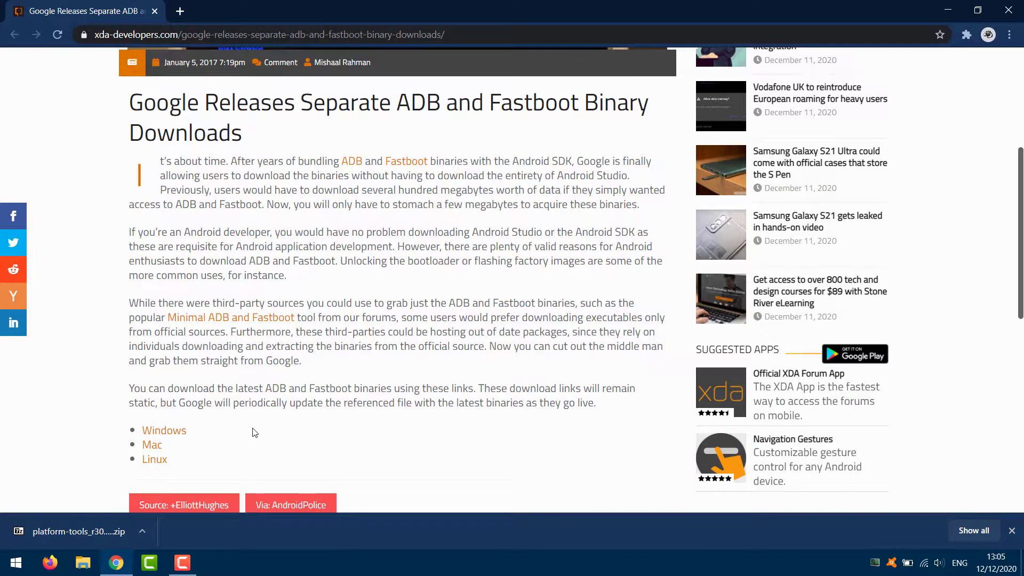
pyautogui.scroll(-3)
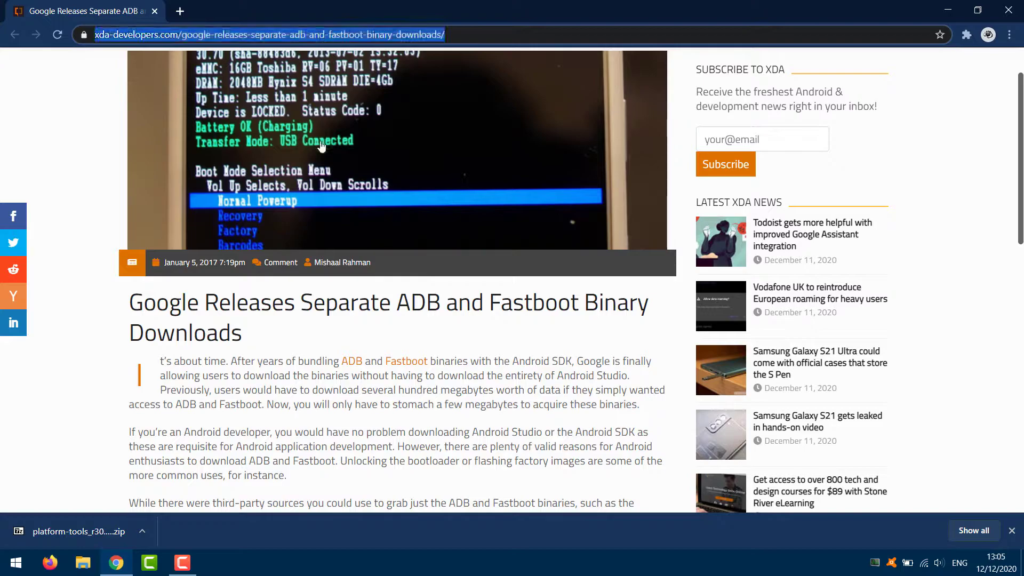
pyautogui.scroll(-3)
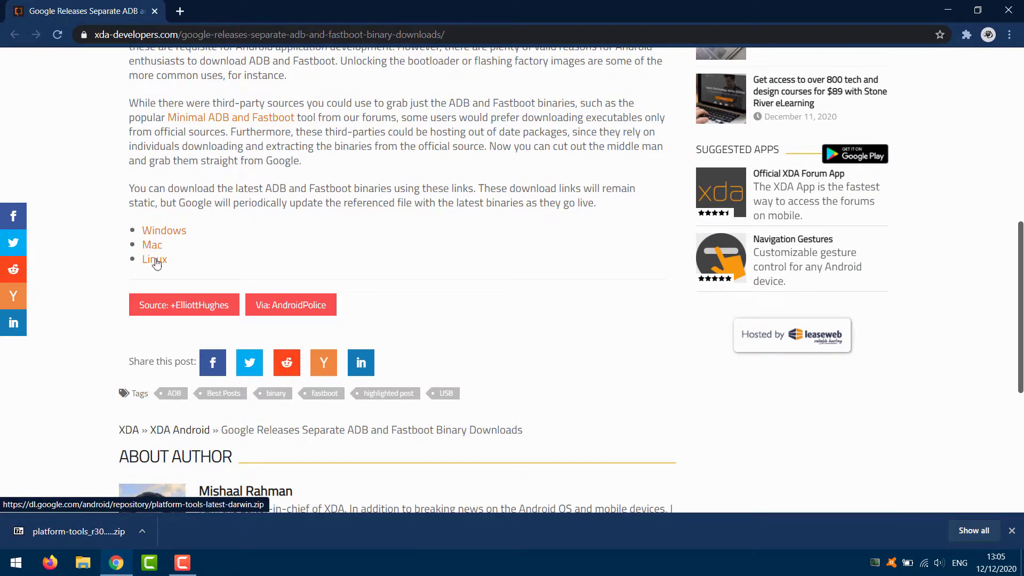
pyautogui.moveTo(163, 230)
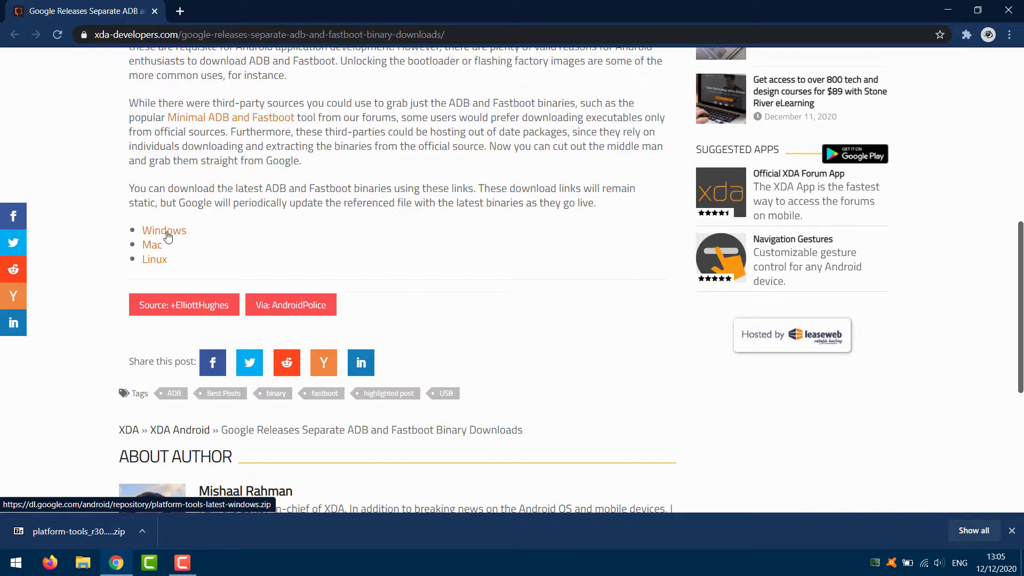
pyautogui.click(164, 230)
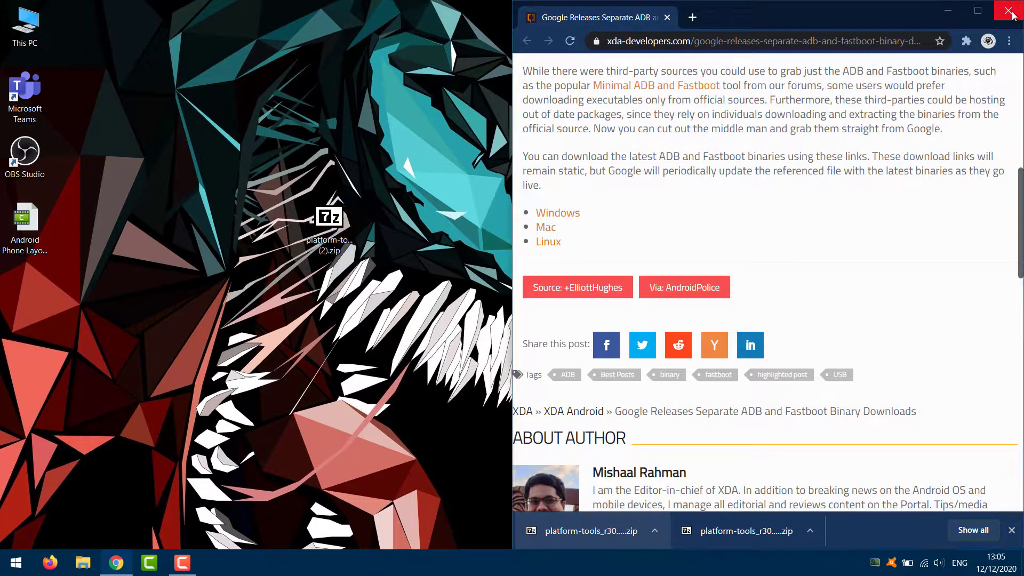
# - Extract the platform-tools zip with 7-Zip Extract Here and open the platform-tools folder
pyautogui.rightClick(330, 219)
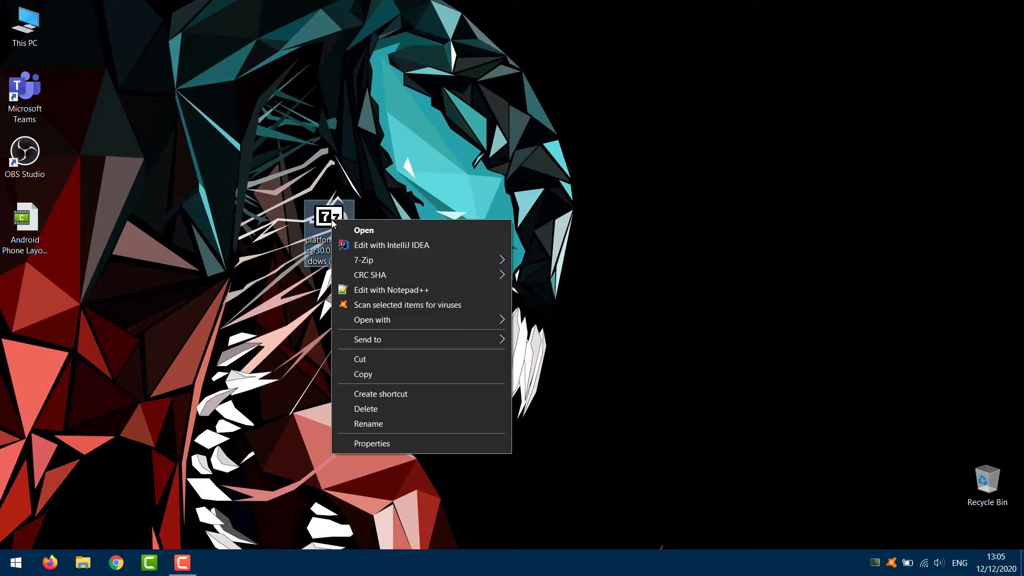
pyautogui.moveTo(368, 339)
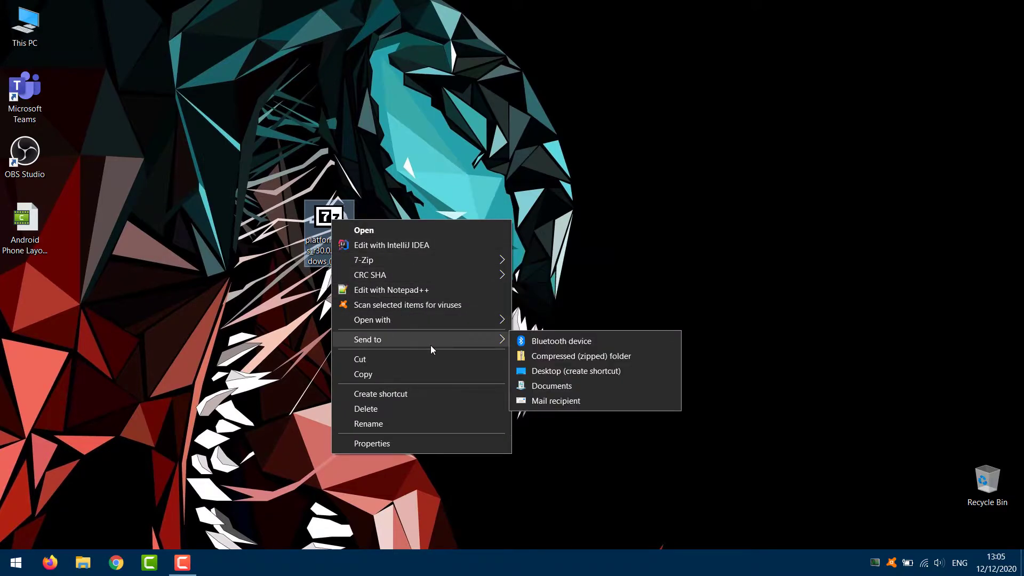
pyautogui.moveTo(363, 259)
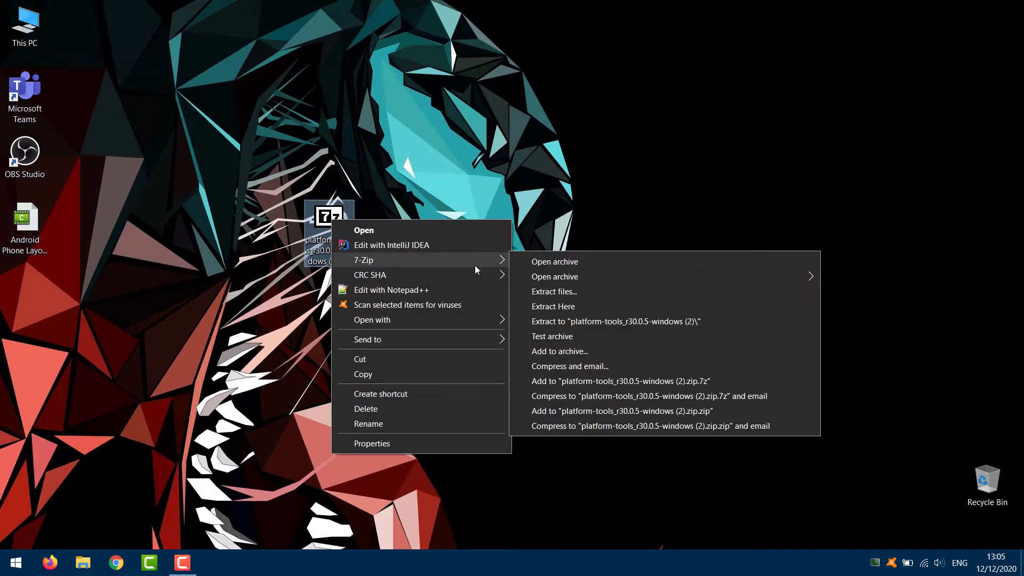
pyautogui.moveTo(579, 291)
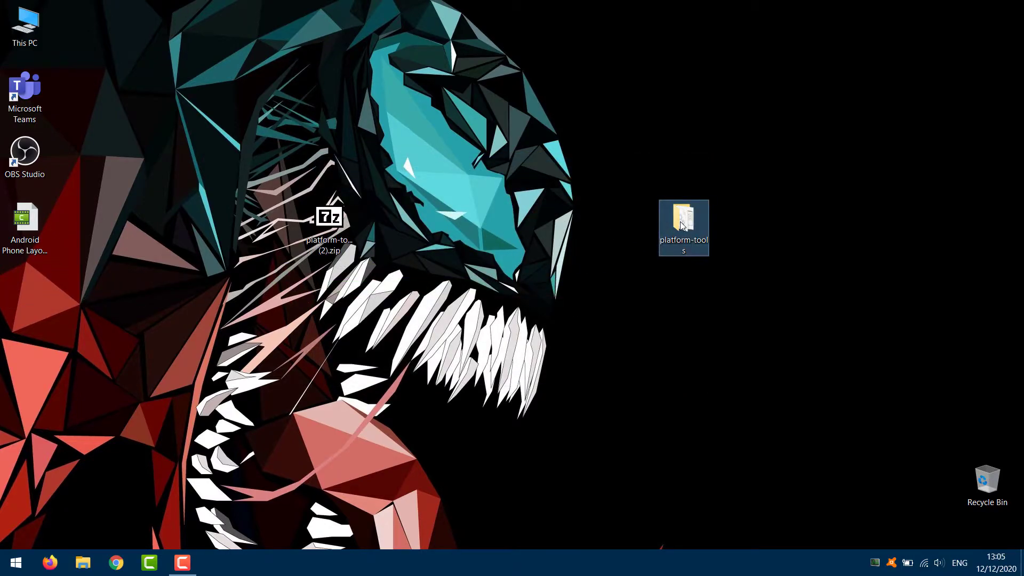
pyautogui.doubleClick(683, 222)
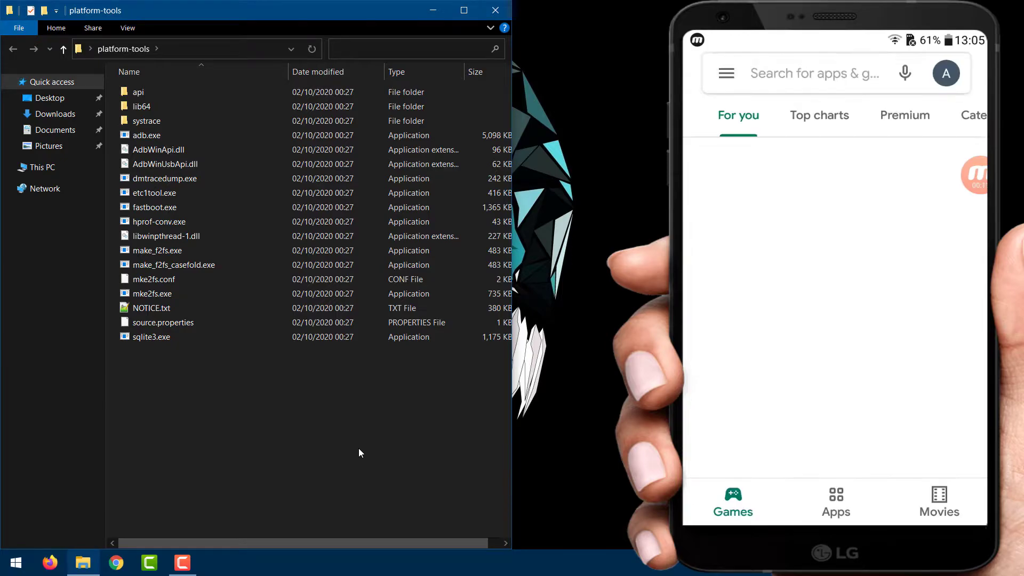
# - Search the Play Store for 'app inspector' and install App Inspector by Projectoria
pyautogui.click(809, 73)
pyautogui.write('app inspector')
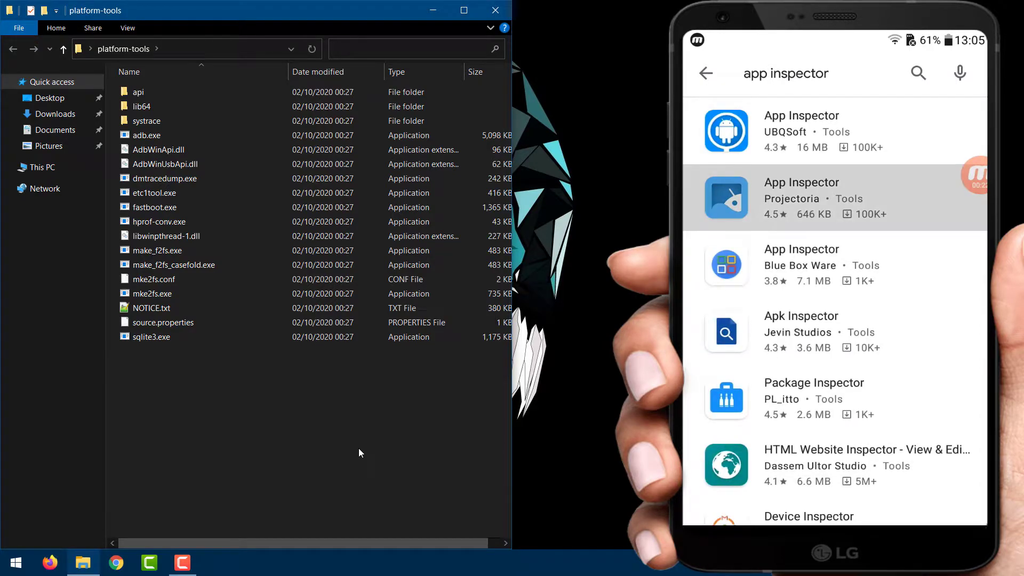
pyautogui.click(802, 198)
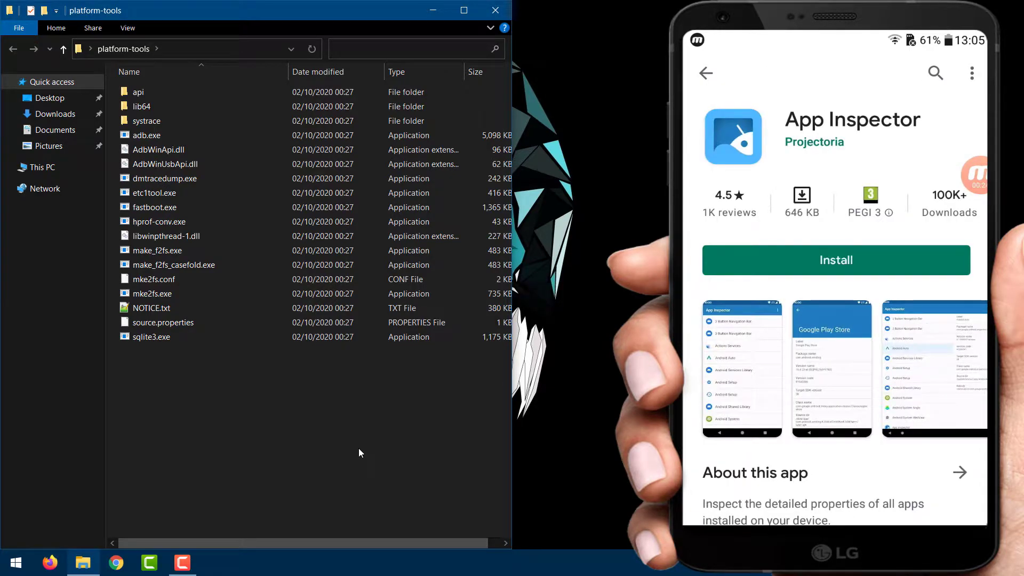
pyautogui.click(836, 260)
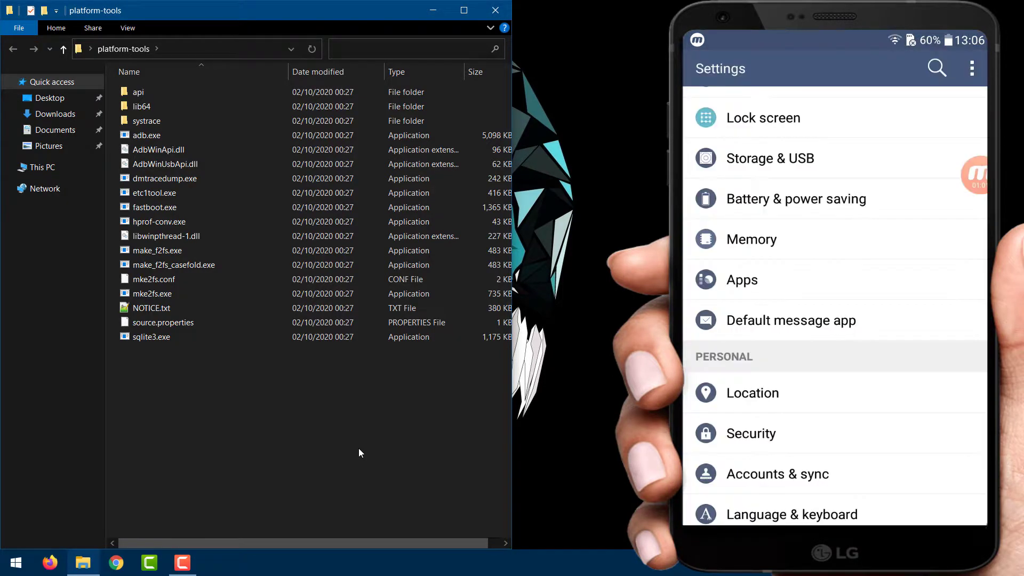
# - Tap Build number under About phone > Software info to unlock developer mode
pyautogui.scroll(-3)
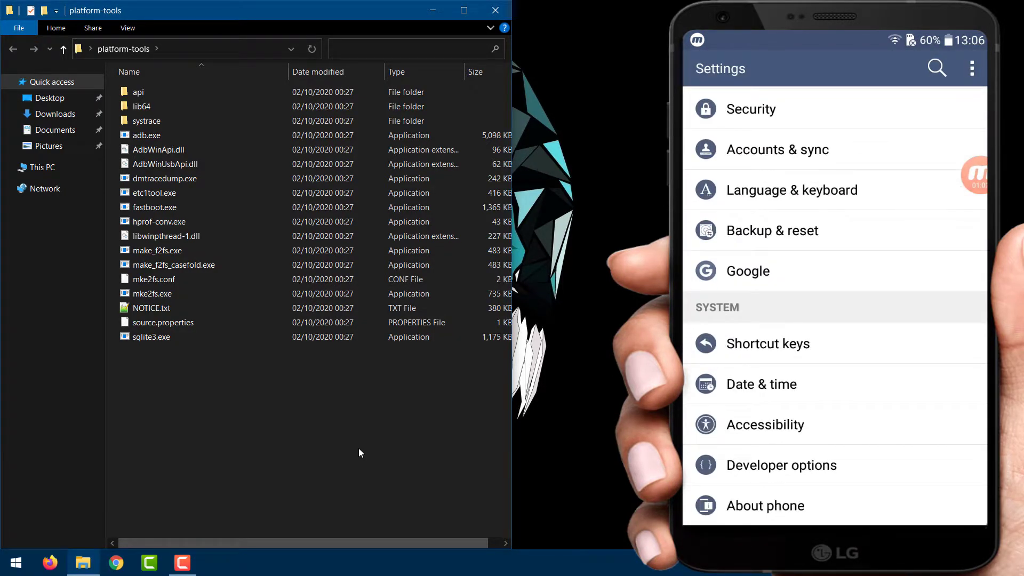
pyautogui.click(765, 506)
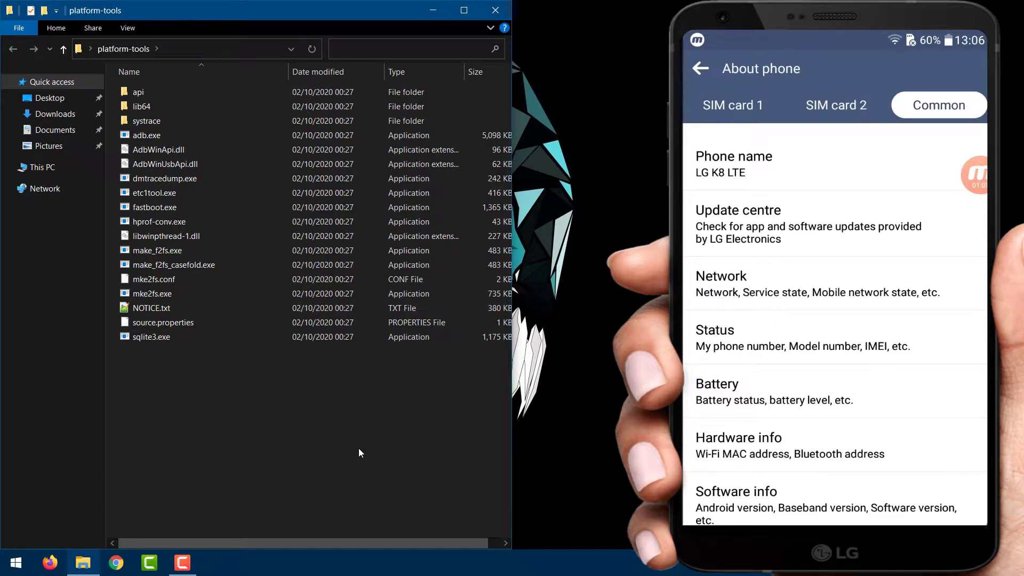
pyautogui.scroll(-3)
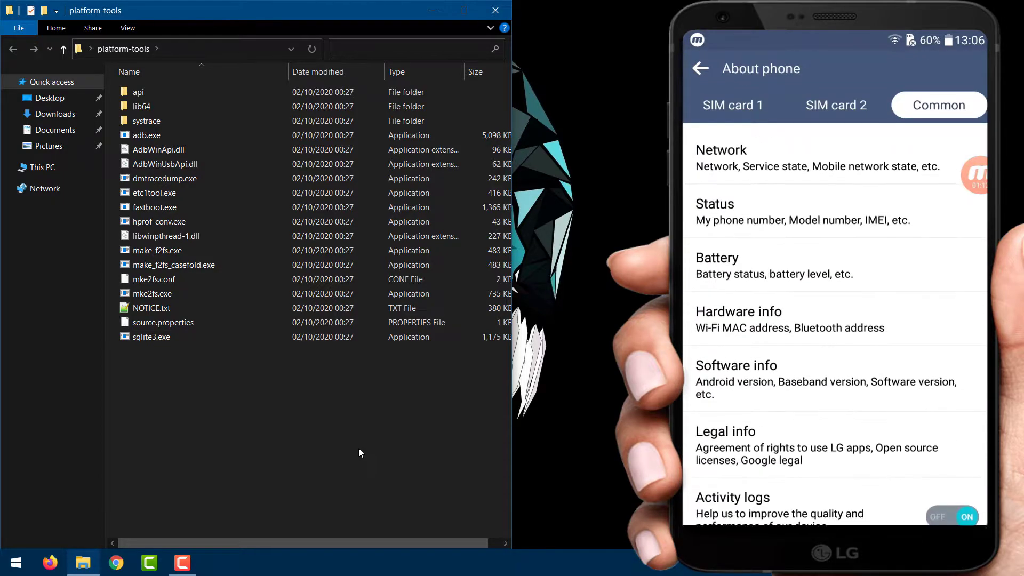
pyautogui.click(736, 365)
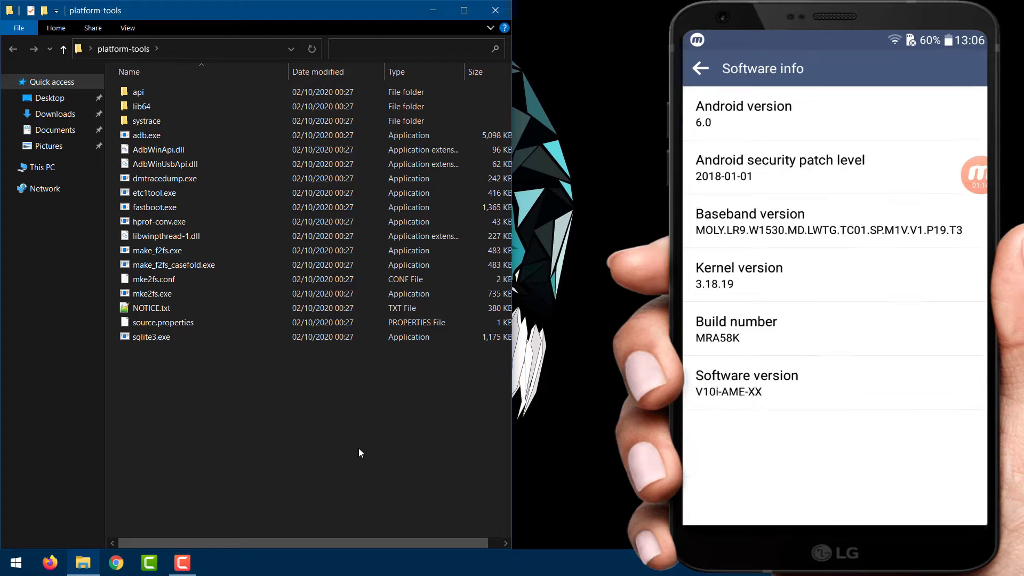
pyautogui.click(737, 321)
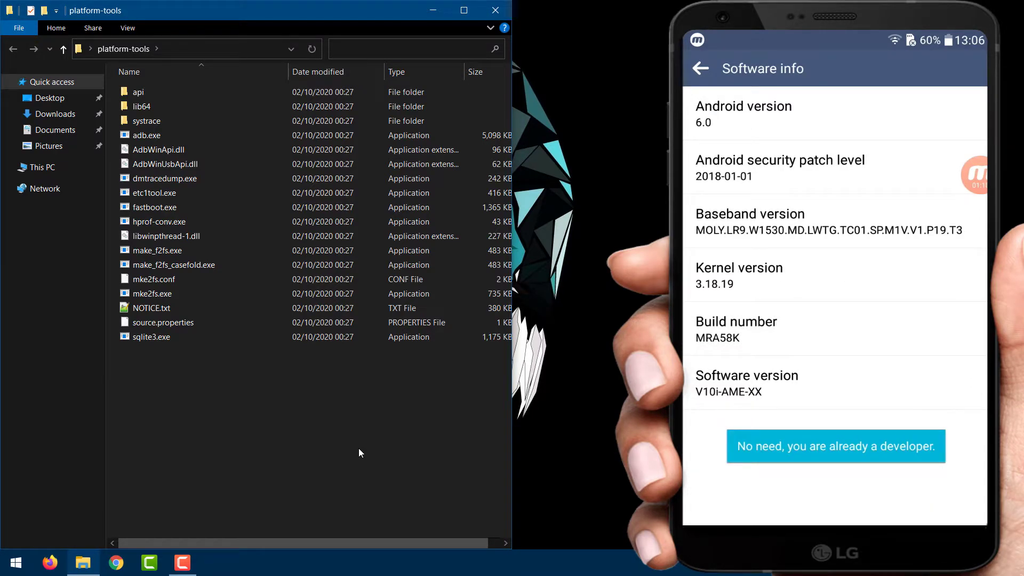
pyautogui.click(701, 68)
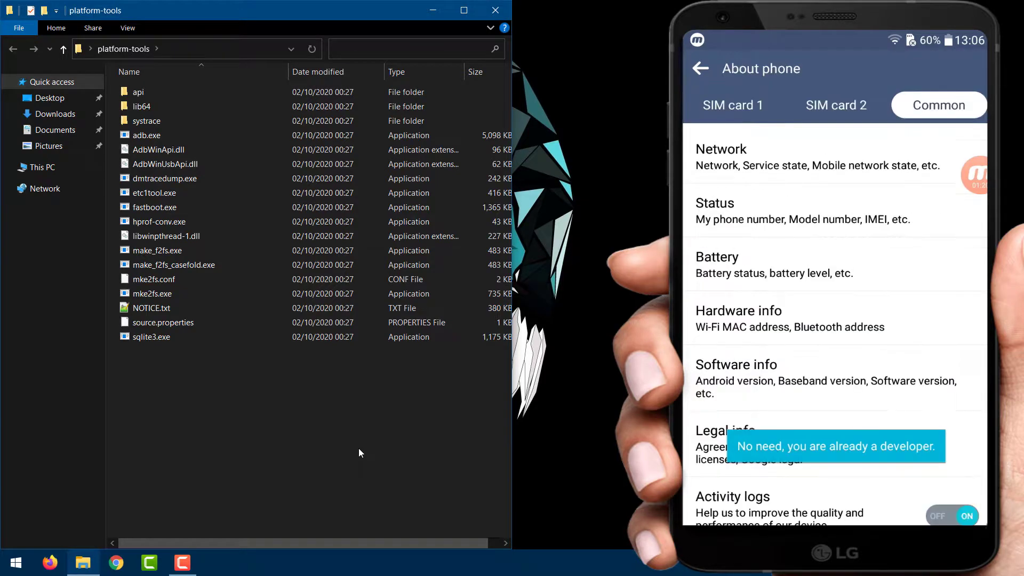
# - Open Developer options, accept the warning, and enable USB debugging
pyautogui.click(700, 67)
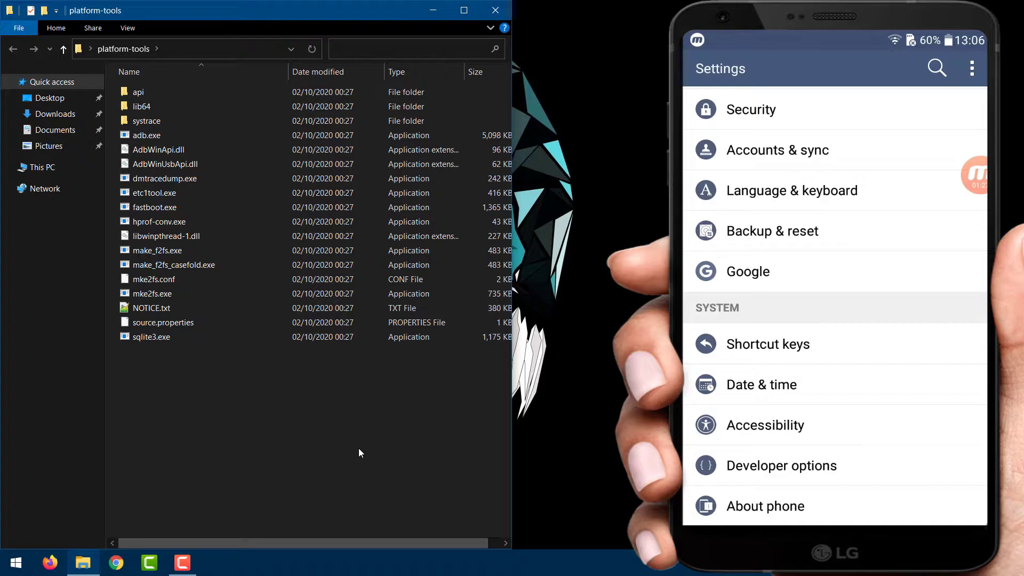
pyautogui.click(782, 465)
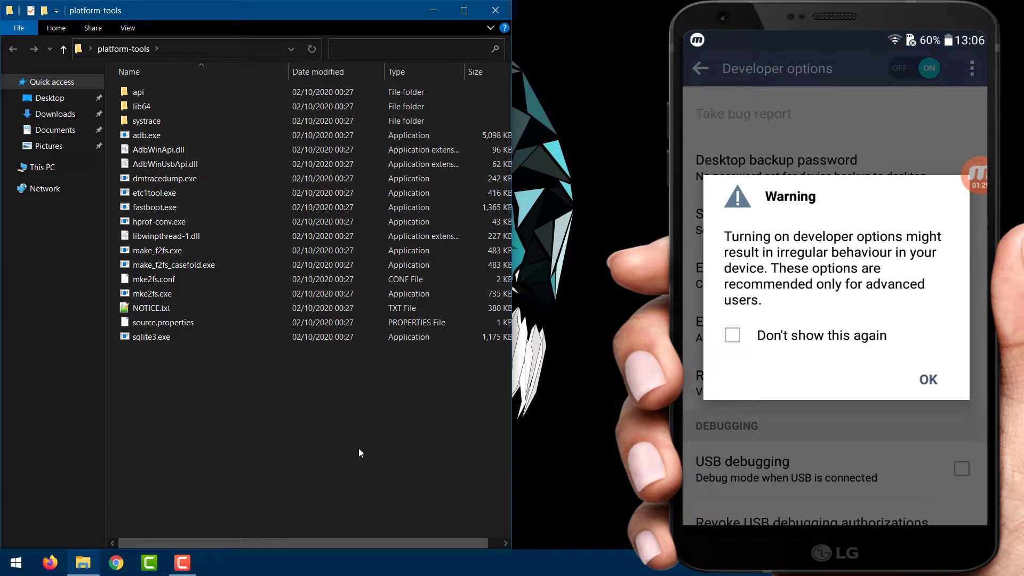
pyautogui.click(928, 379)
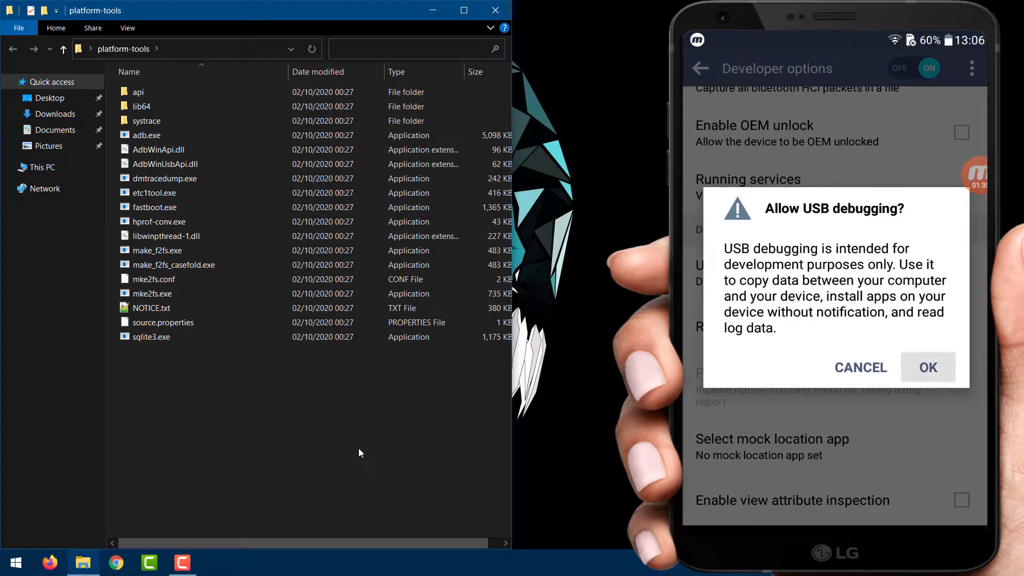
pyautogui.click(928, 367)
pyautogui.write('cmd')
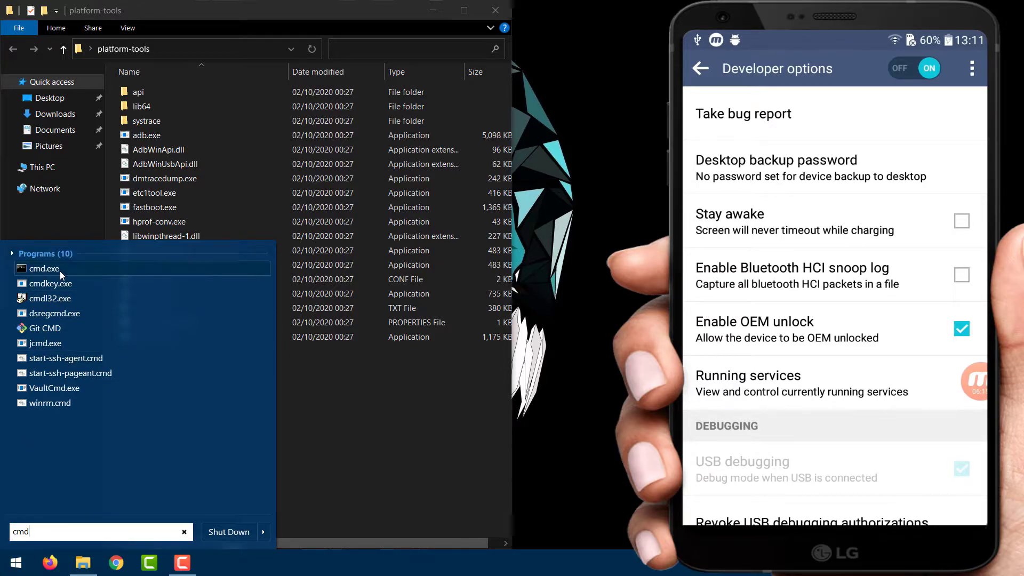
# - Open Command Prompt and change into C:\Users\Gezim\Desktop\platform-tools
pyautogui.click(44, 268)
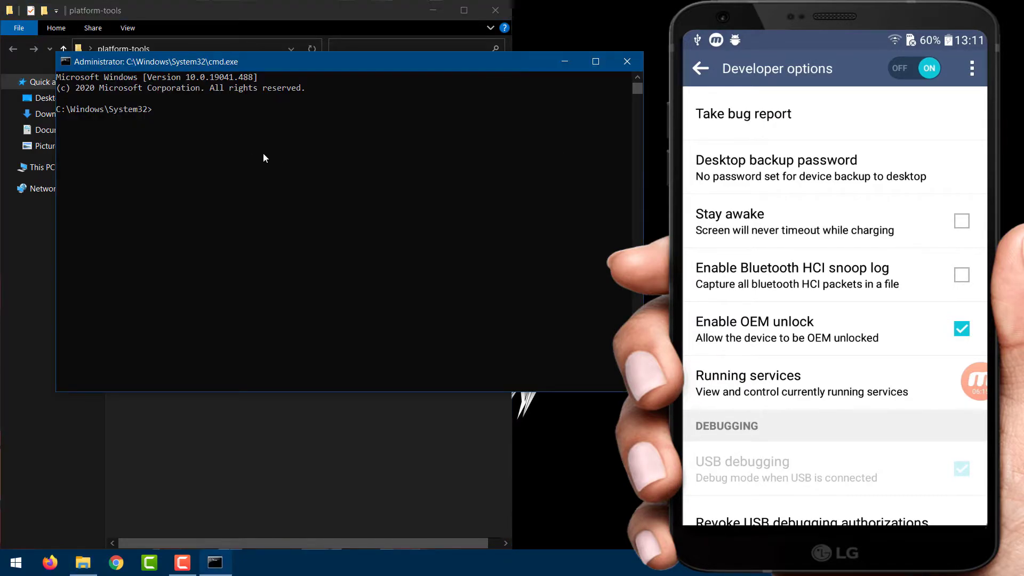
pyautogui.write('cd C:\\Users\\Gezim\\Desktop\\platform-tools')
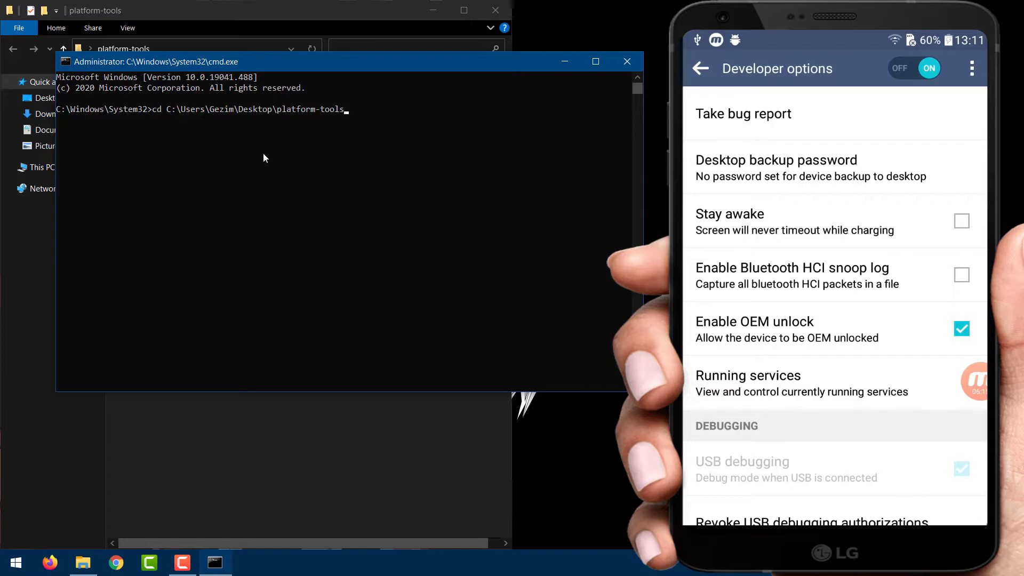
pyautogui.press('enter')
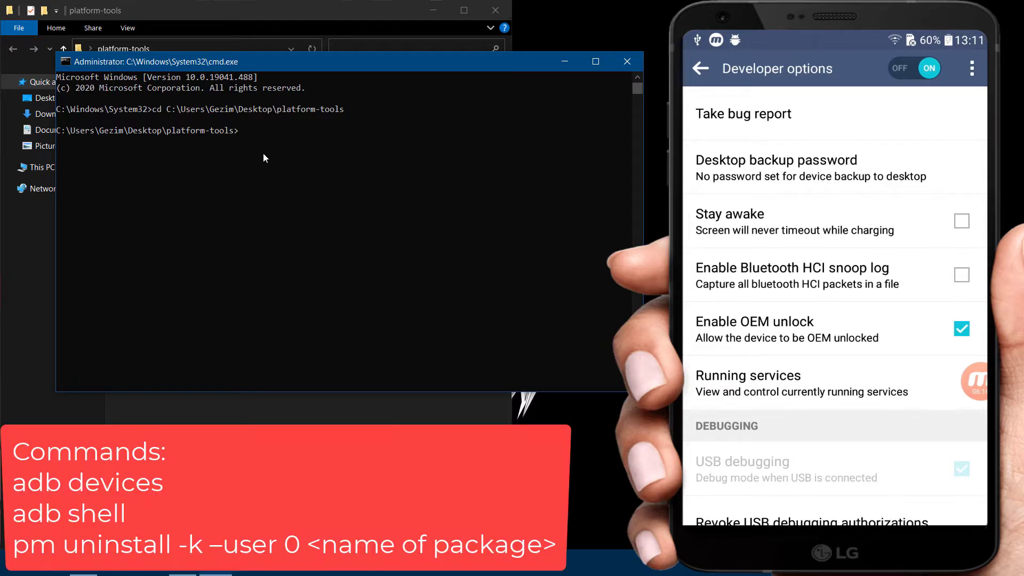
# - Run adb devices to list connected Android devices
pyautogui.write('adb de')
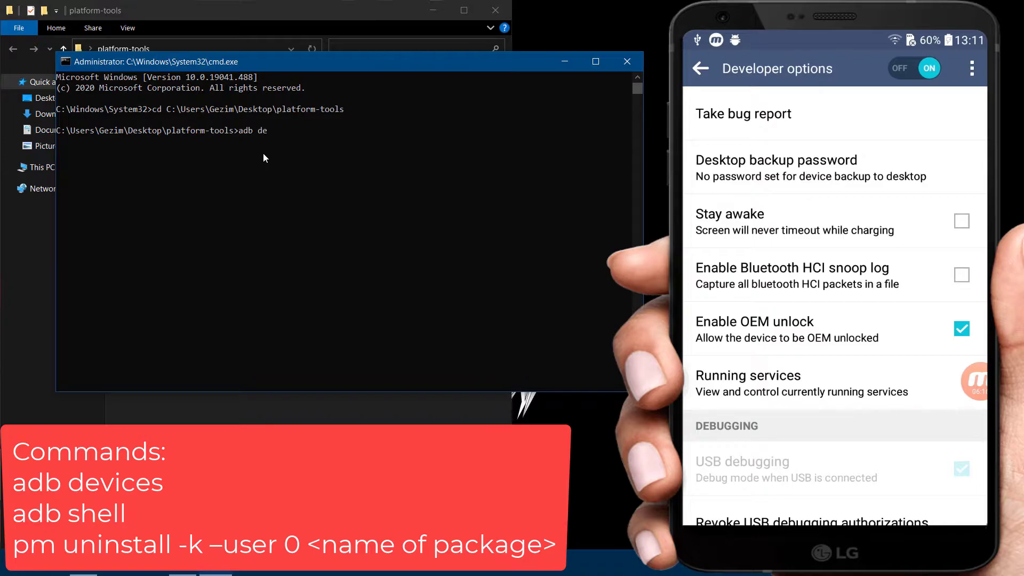
pyautogui.write('vices')
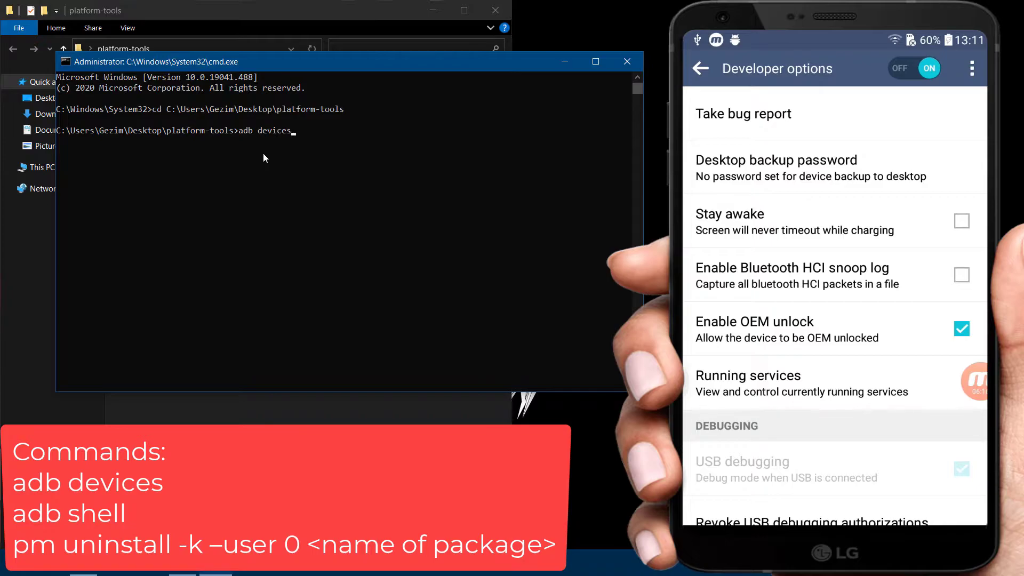
pyautogui.press('enter')
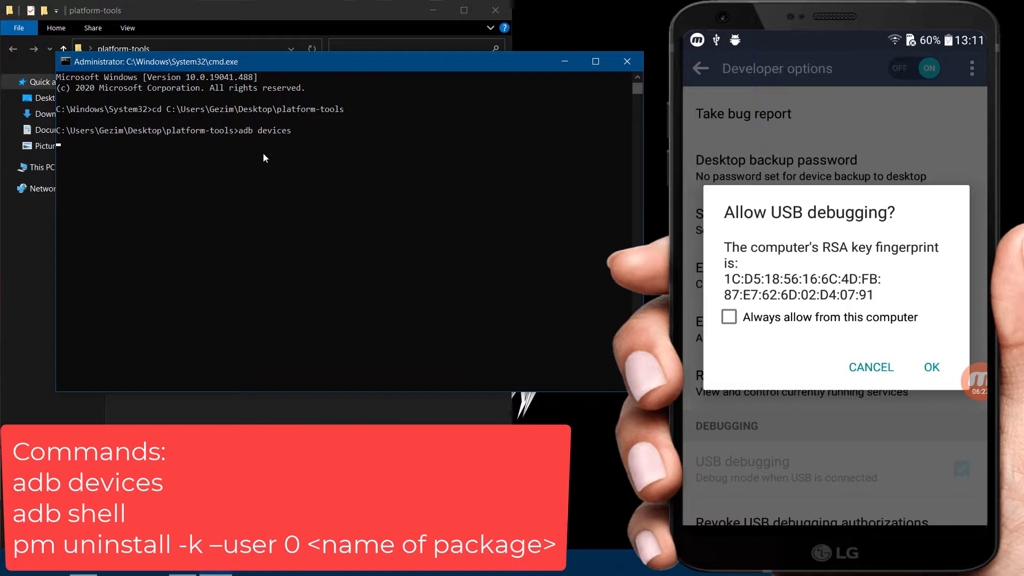
# - Tick 'Always allow from this computer' and approve USB debugging on the phone
pyautogui.click(729, 317)
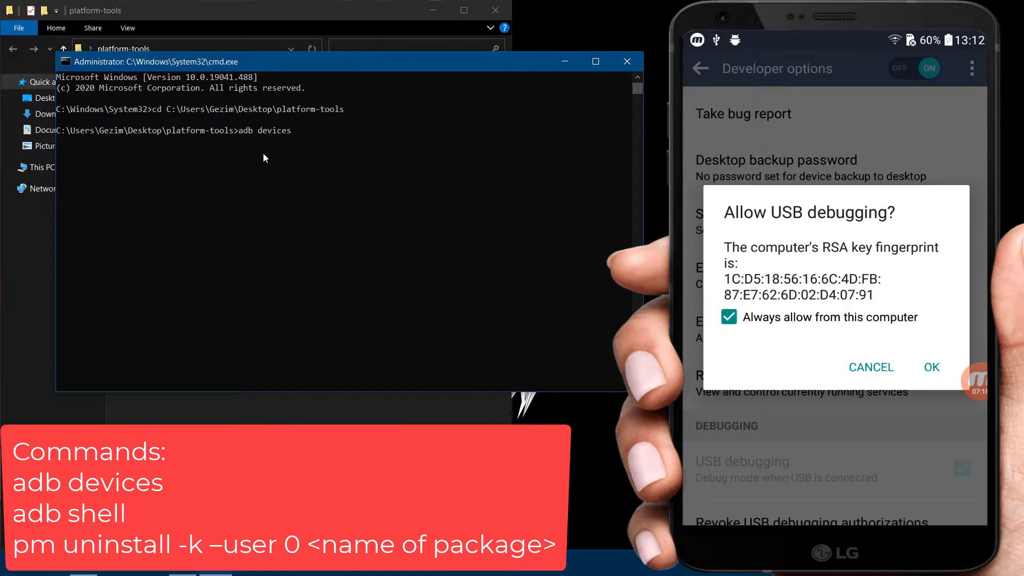
pyautogui.click(931, 366)
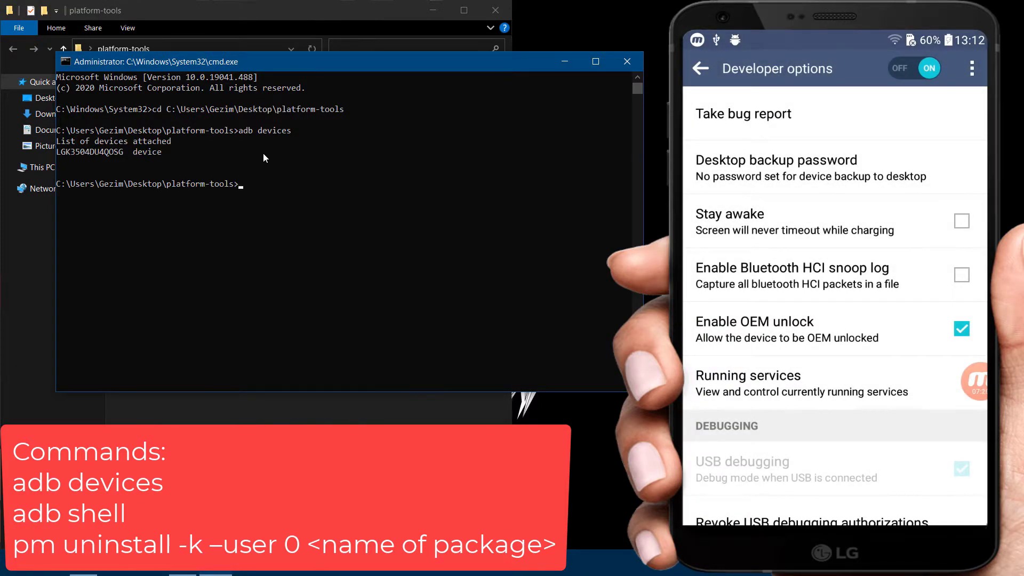
# - Start adb shell and find the Google app's package name in App Inspector
pyautogui.write('adb shell')
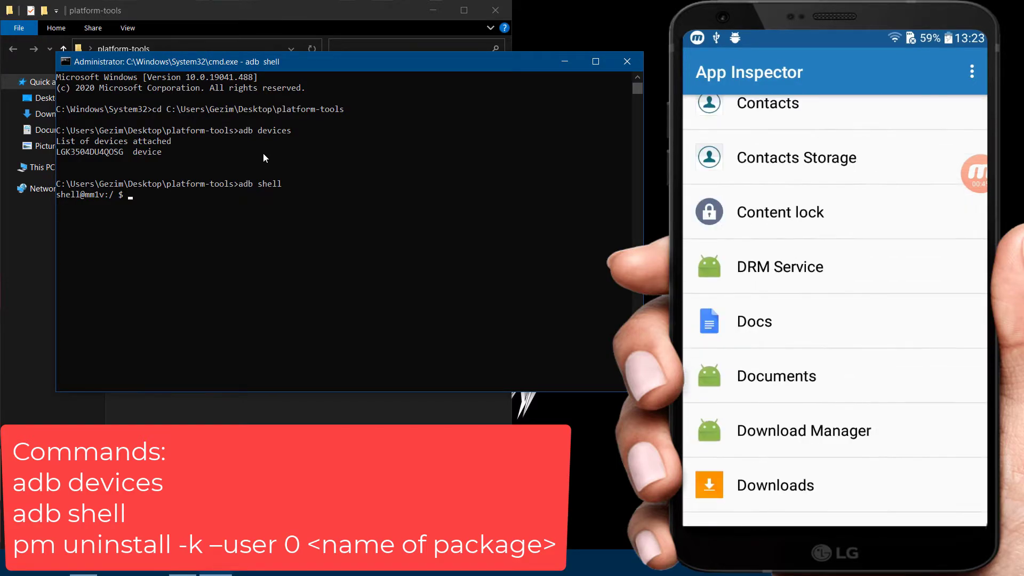
pyautogui.scroll(-3)
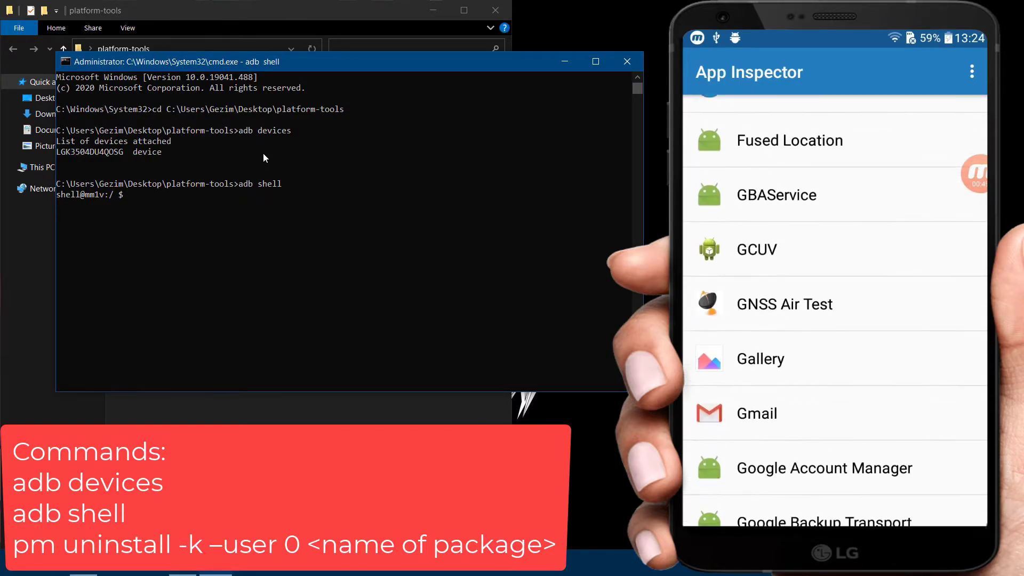
pyautogui.scroll(-3)
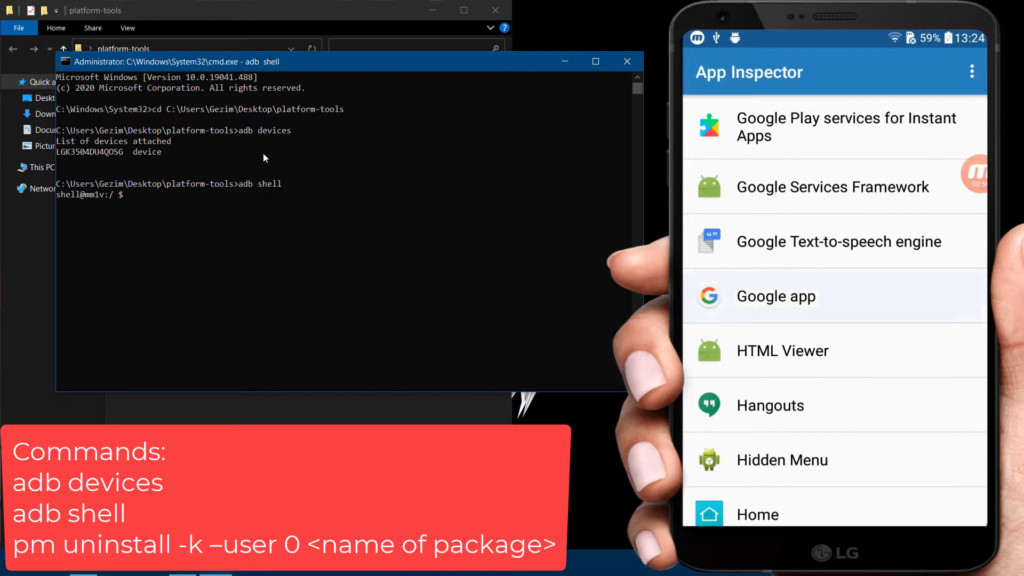
pyautogui.click(776, 296)
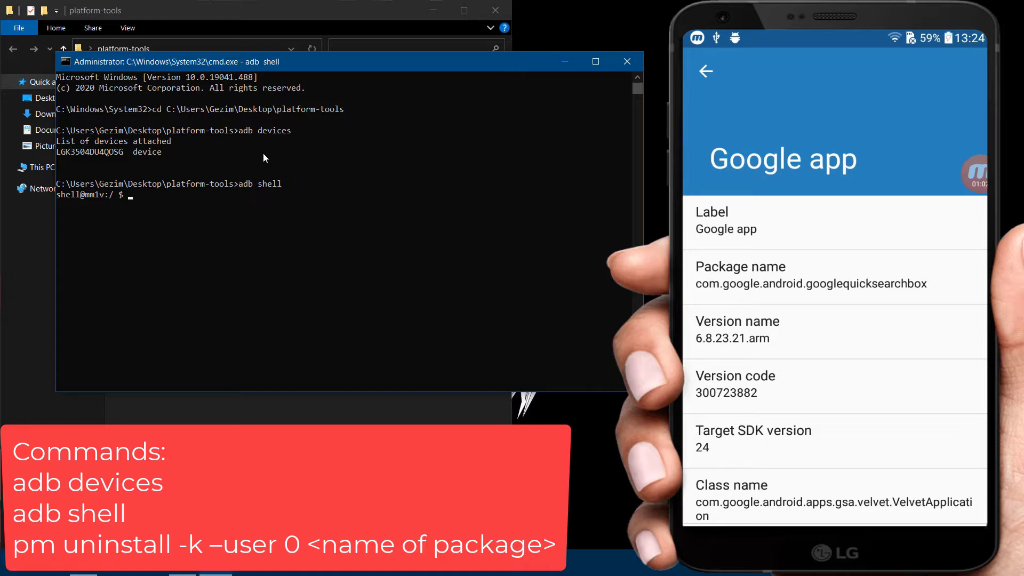
# - Run 'pm uninstall -k --user 0 com.google.android.googlequicksearchbox' in the adb shell
pyautogui.write('pm')
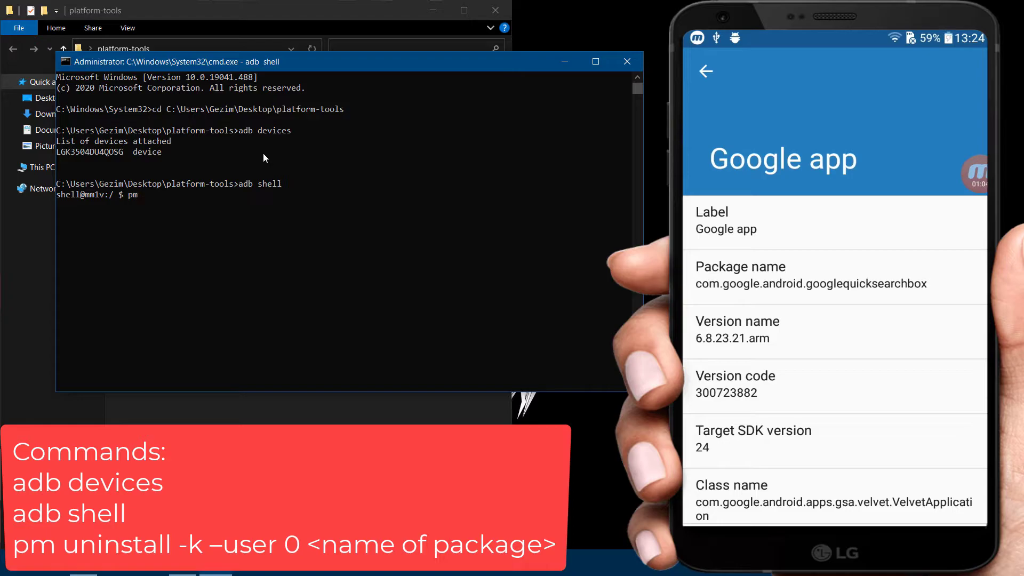
pyautogui.write('unin')
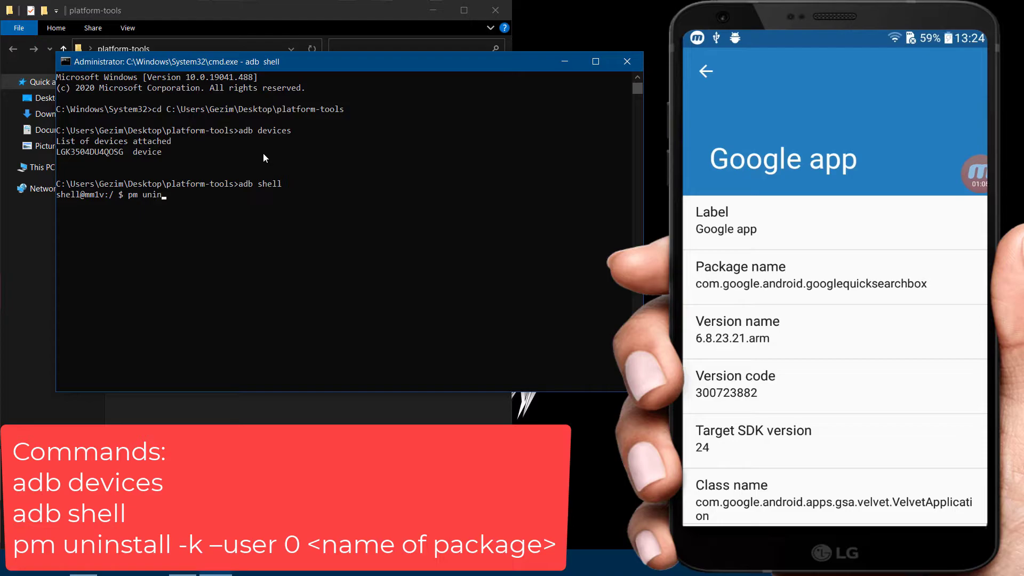
pyautogui.write('stall')
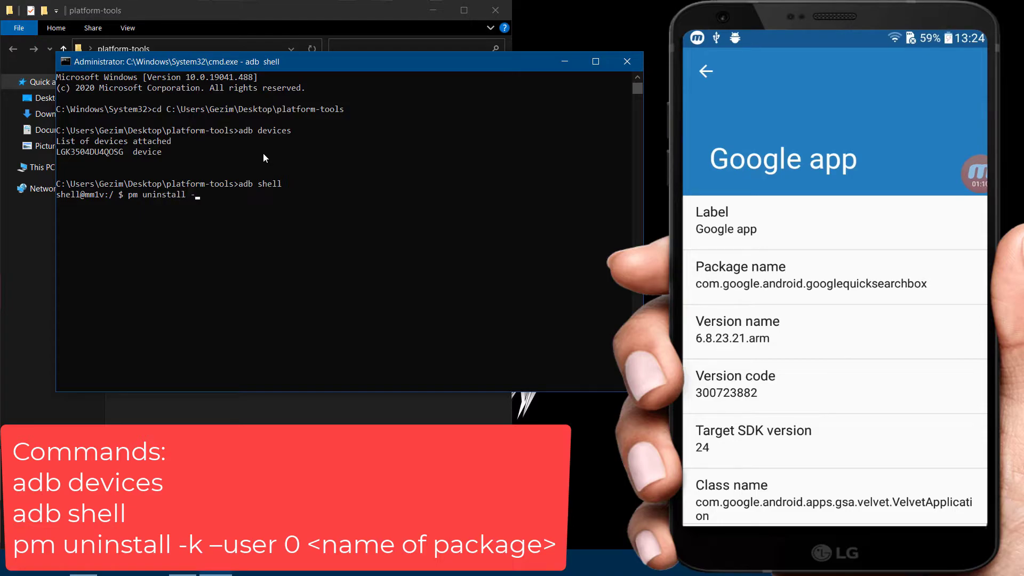
pyautogui.write('--')
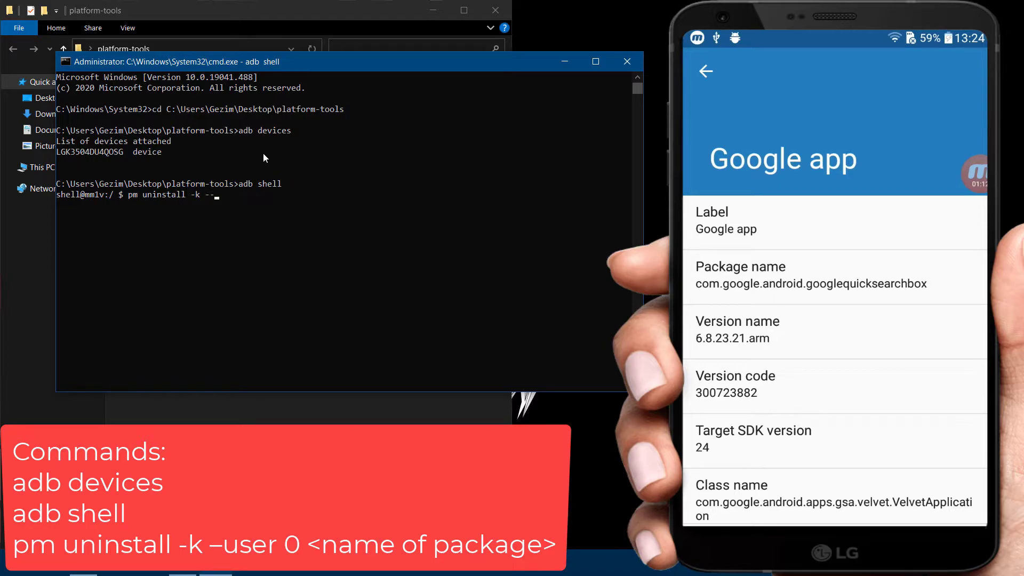
pyautogui.write('user 0 com')
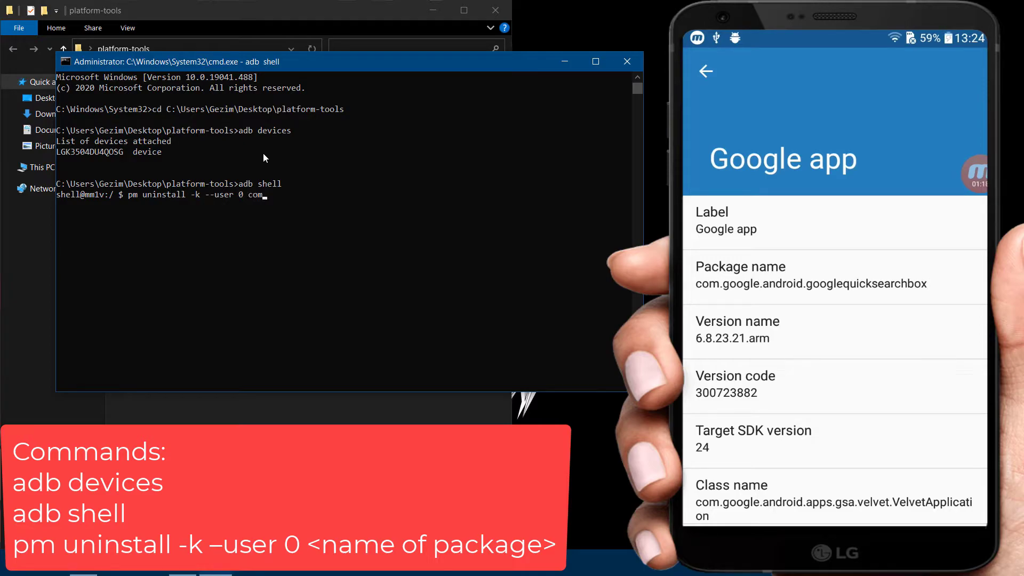
pyautogui.write('google.andro')
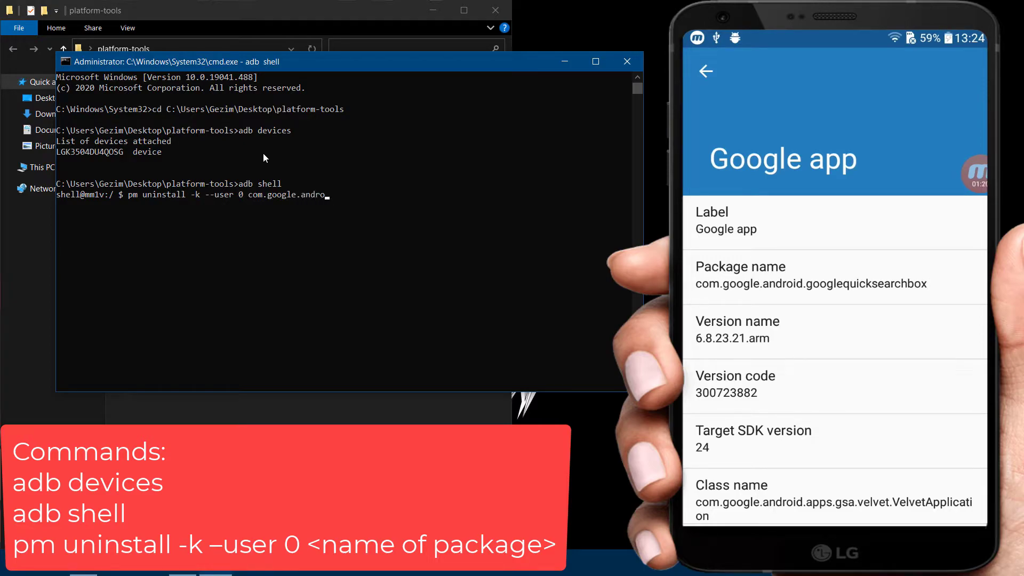
pyautogui.write('id.googlequicksearchbo')
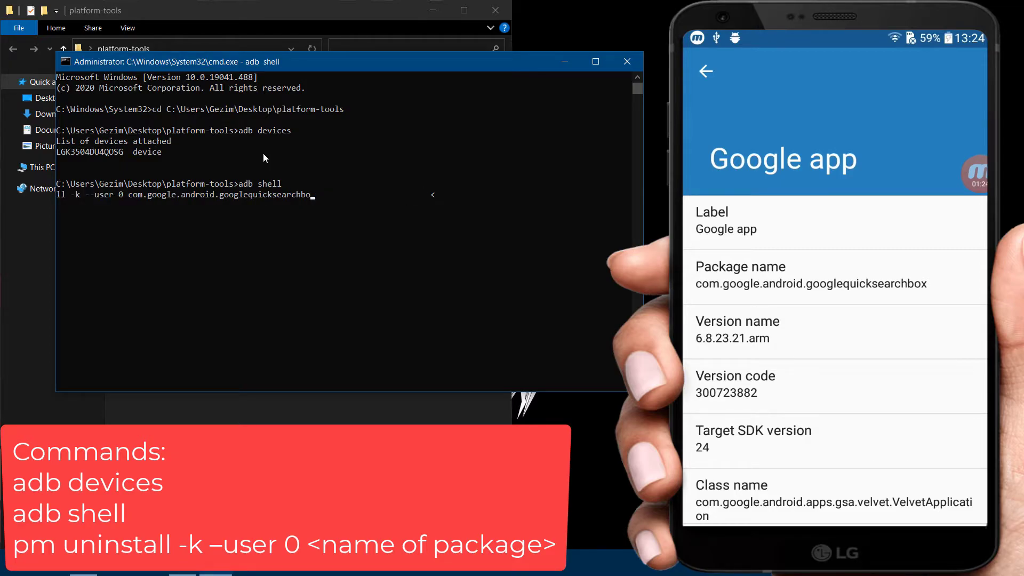
pyautogui.write('x')
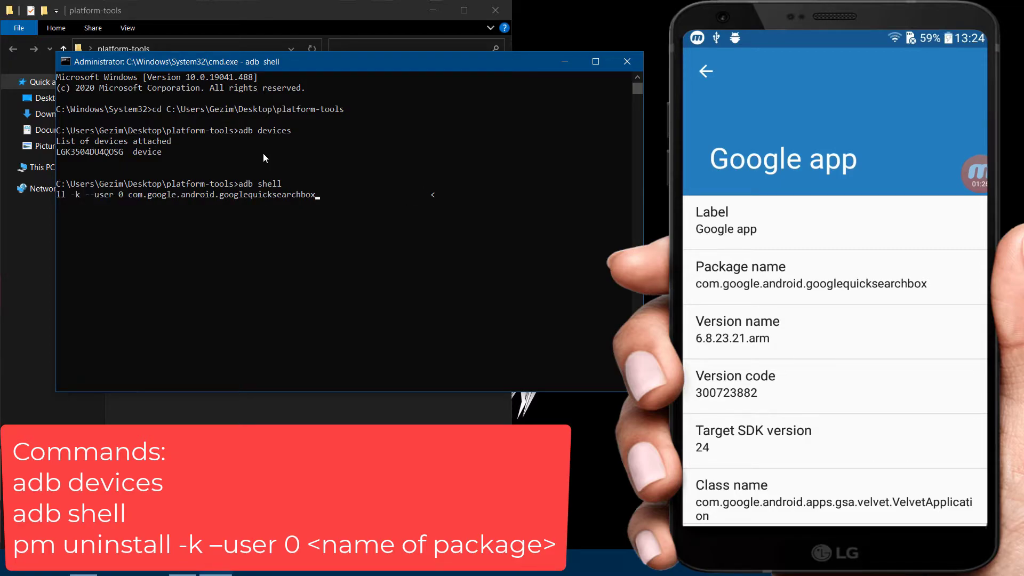
pyautogui.press('enter')
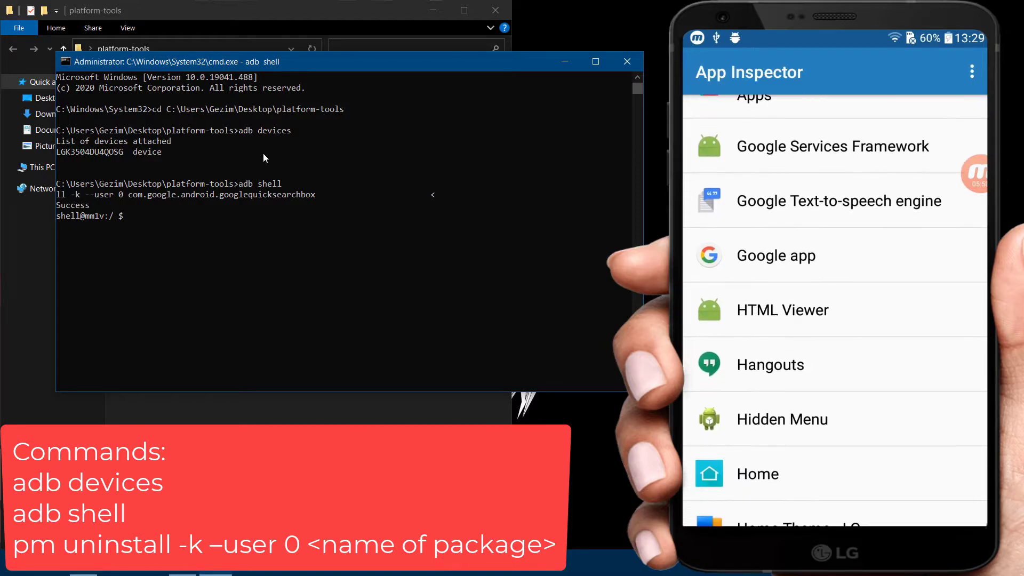
# - Look up Home Theme - LG in App Inspector and uninstall com.lge.launcher2.theme.optimus for user 0
pyautogui.scroll(-3)
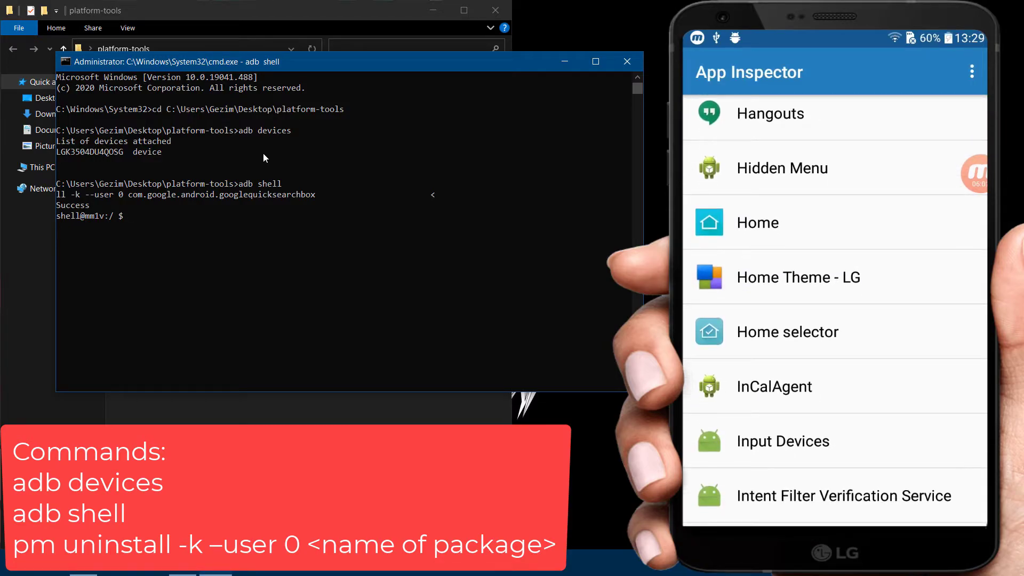
pyautogui.click(798, 277)
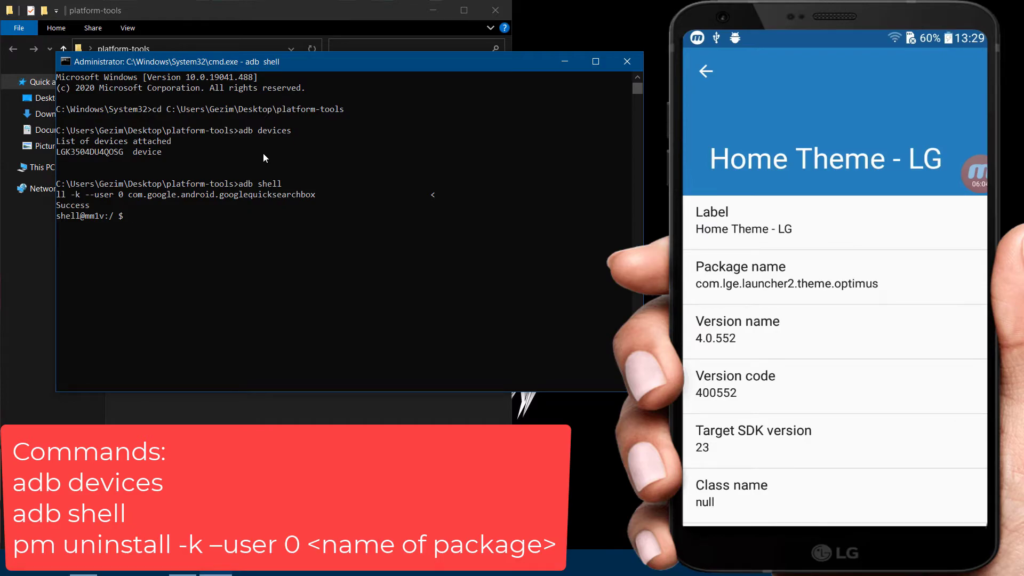
pyautogui.write('pm uninst')
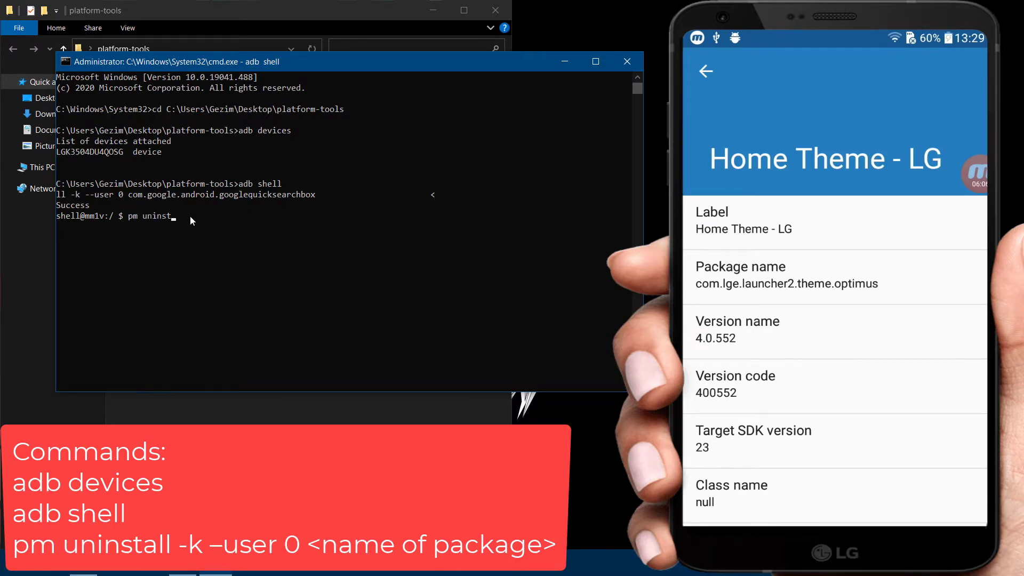
pyautogui.write('all -k --user 0')
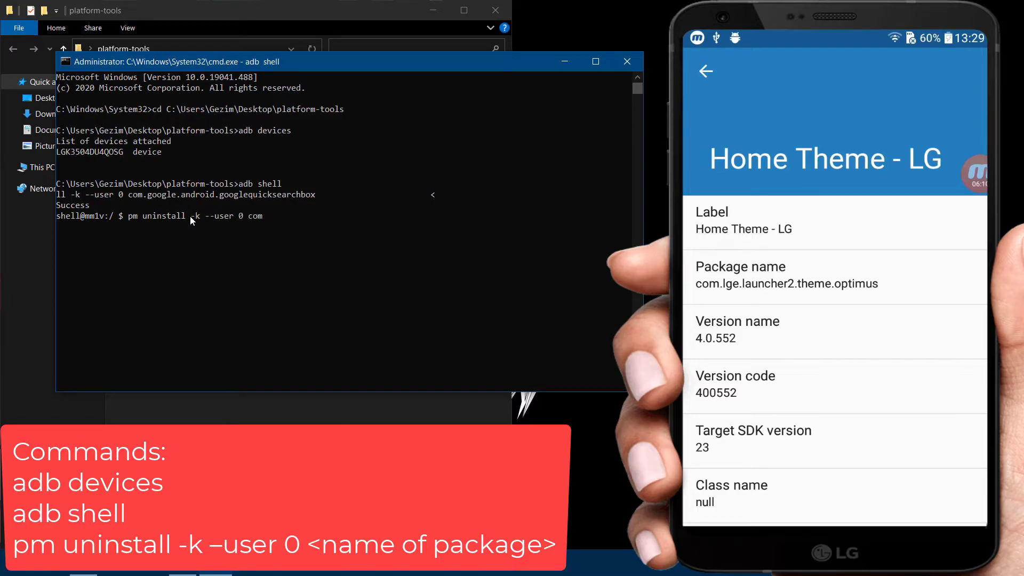
pyautogui.write('com.lge.launcher2.theme.optimus')
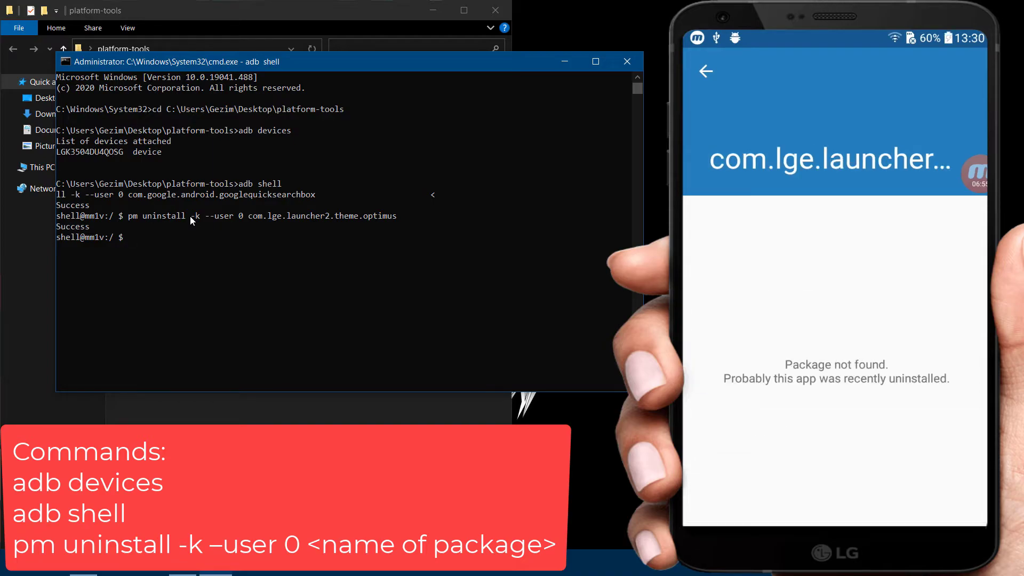
pyautogui.click(705, 71)
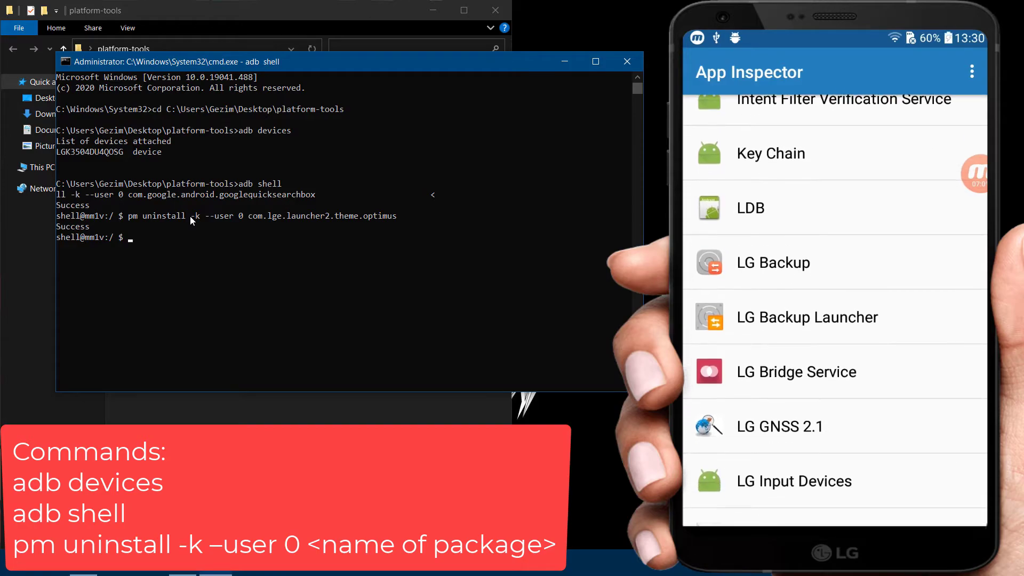
# - Look up LG Backup in App Inspector and run 'pm uninstall -k --user 0 com.lge.bnr'
pyautogui.click(773, 262)
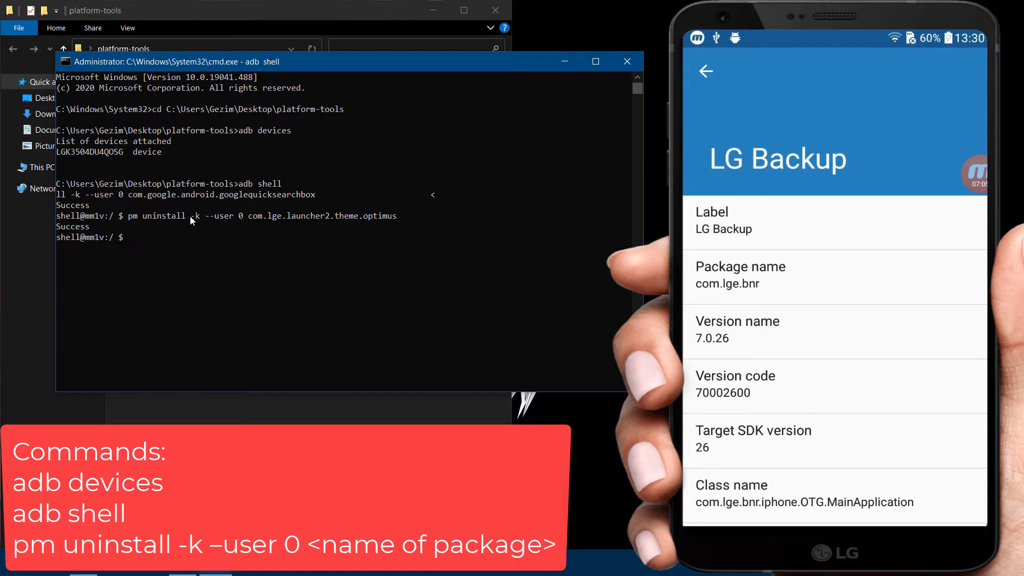
pyautogui.write('pm uninstal')
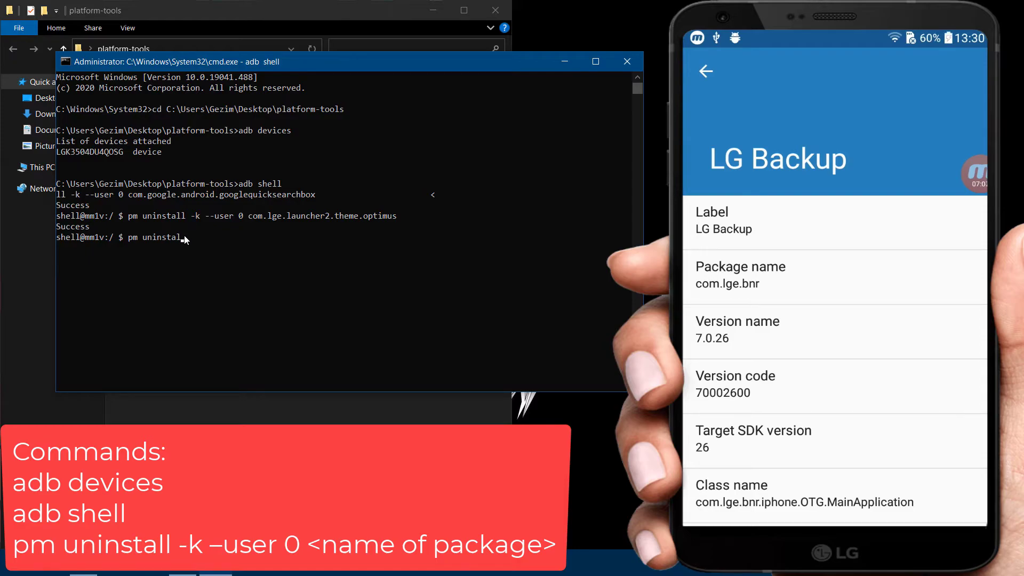
pyautogui.write('-k --user 0 com.lg')
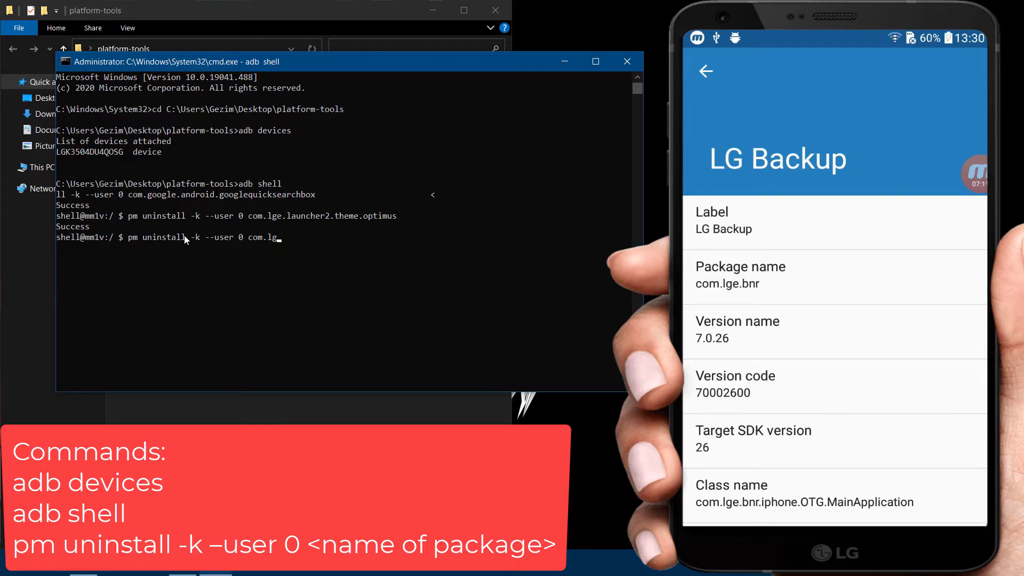
pyautogui.write('n')
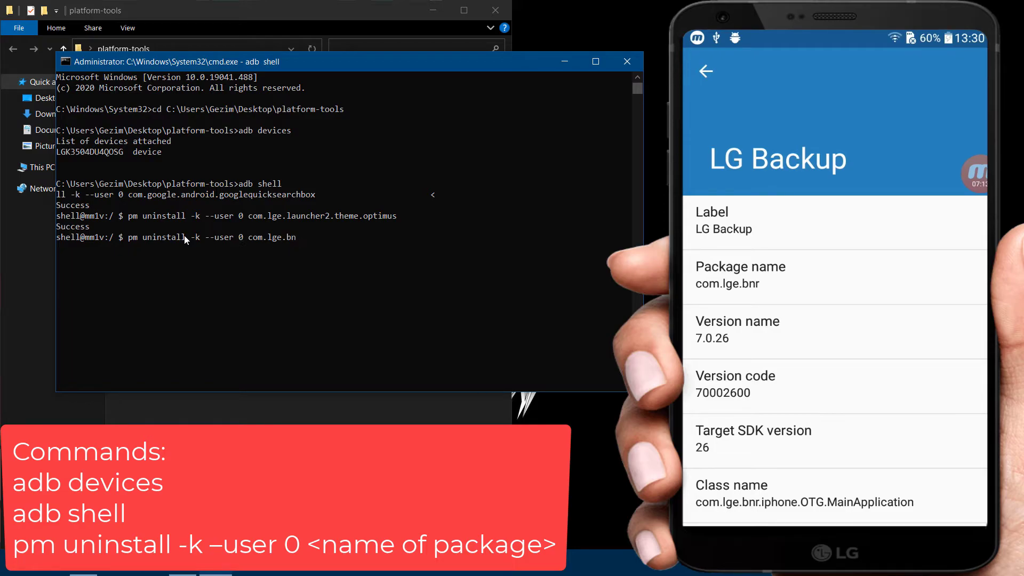
pyautogui.write('r')
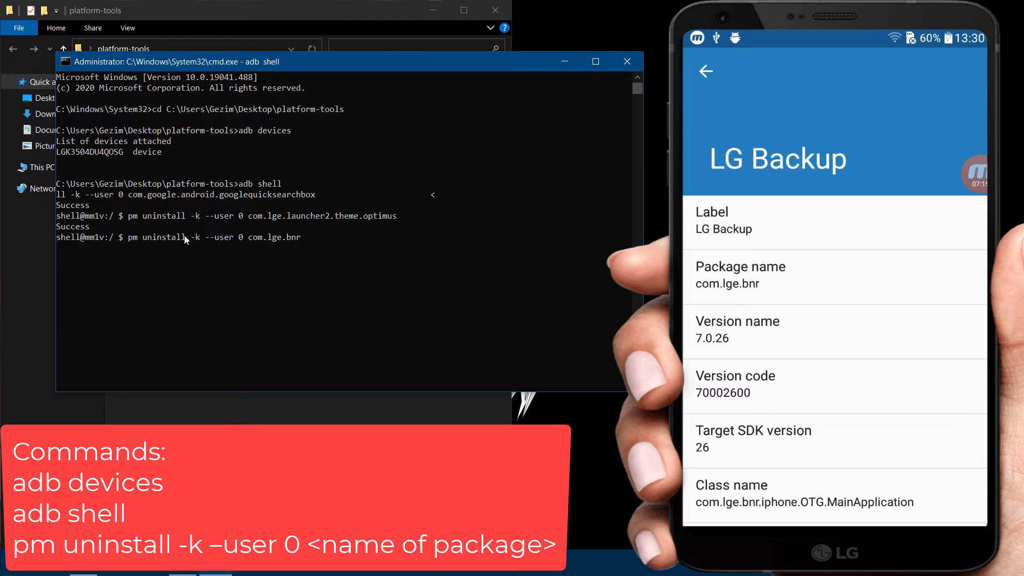
pyautogui.click(705, 71)
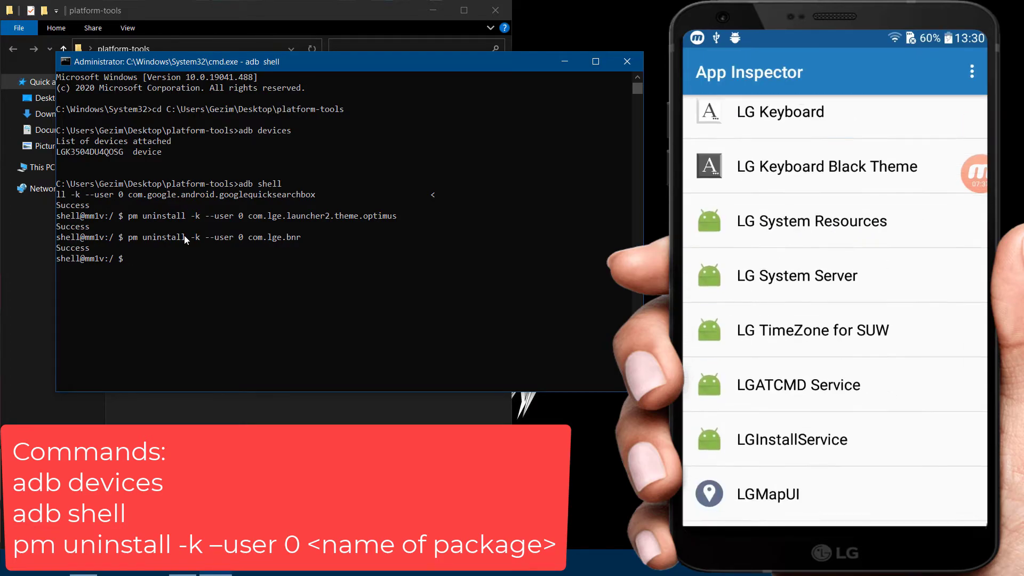
pyautogui.scroll(-3)
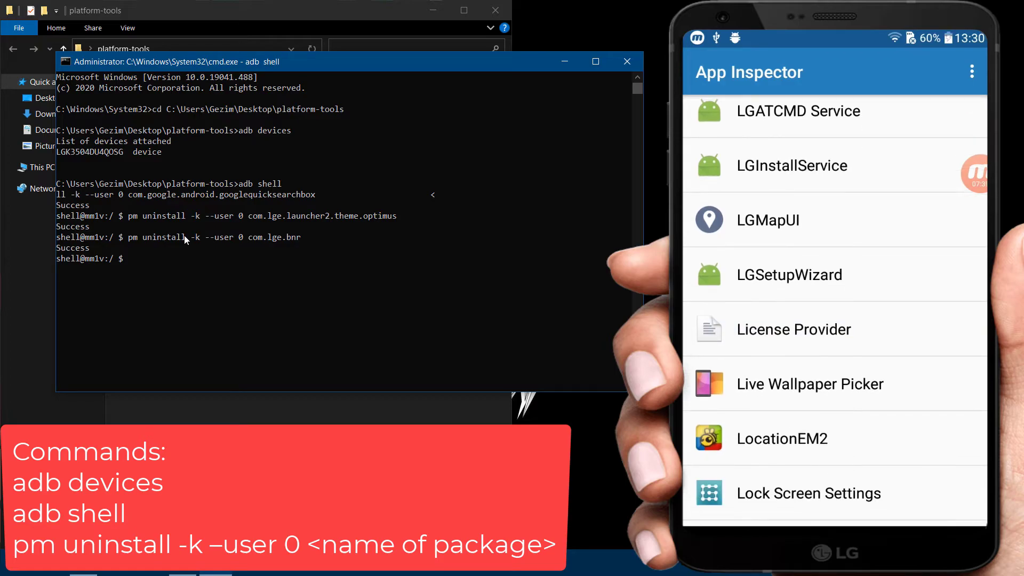